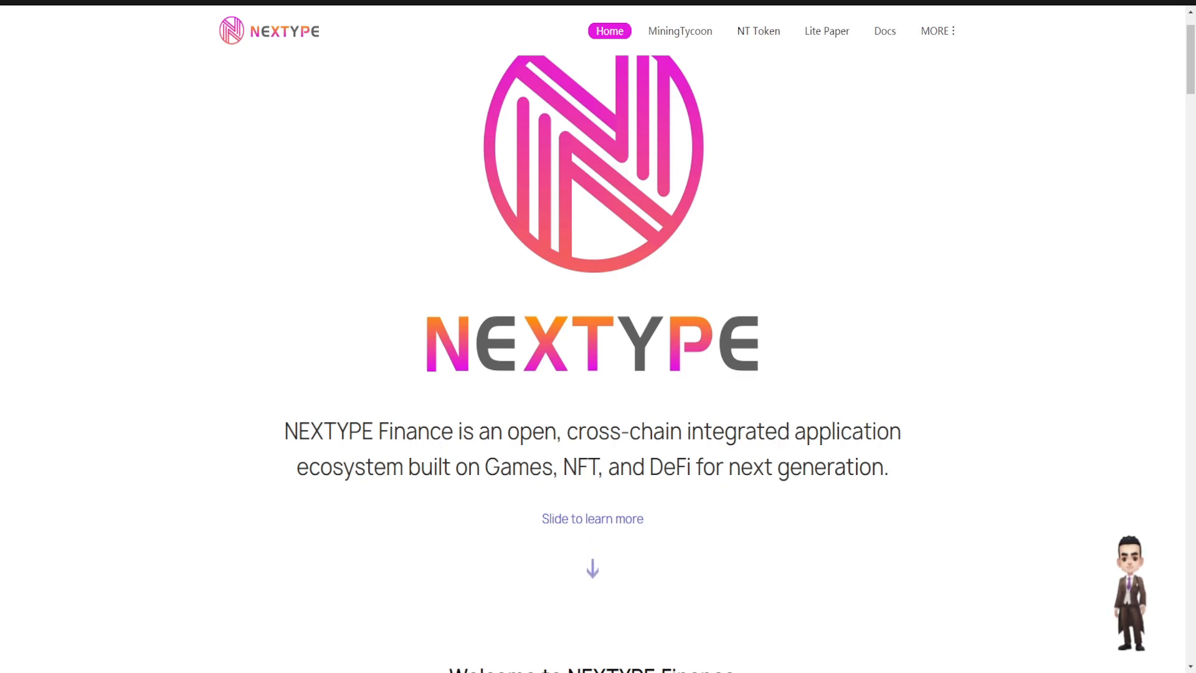
Scroll the NEXTYPE homepage down to the 'Welcome to NEXTYPE.Finance' introduction.
{"action": "scroll", "scroll_direction": "down", "scroll_amount": 3}
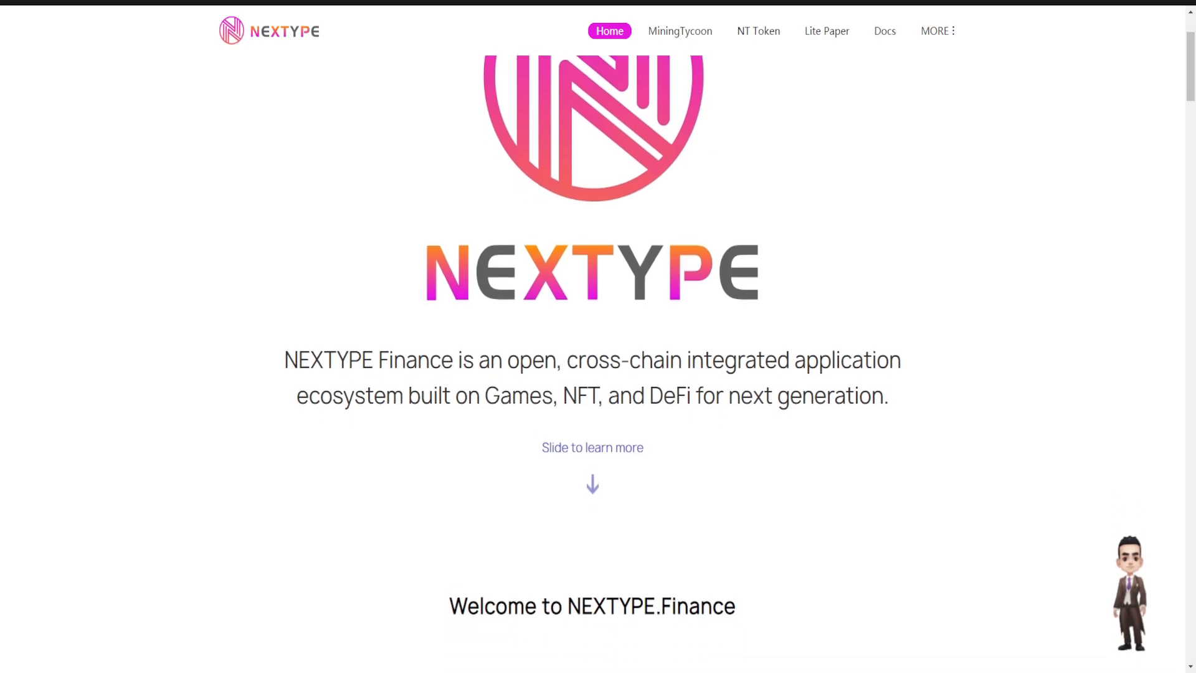
{"action": "scroll", "scroll_direction": "down", "scroll_amount": 3}
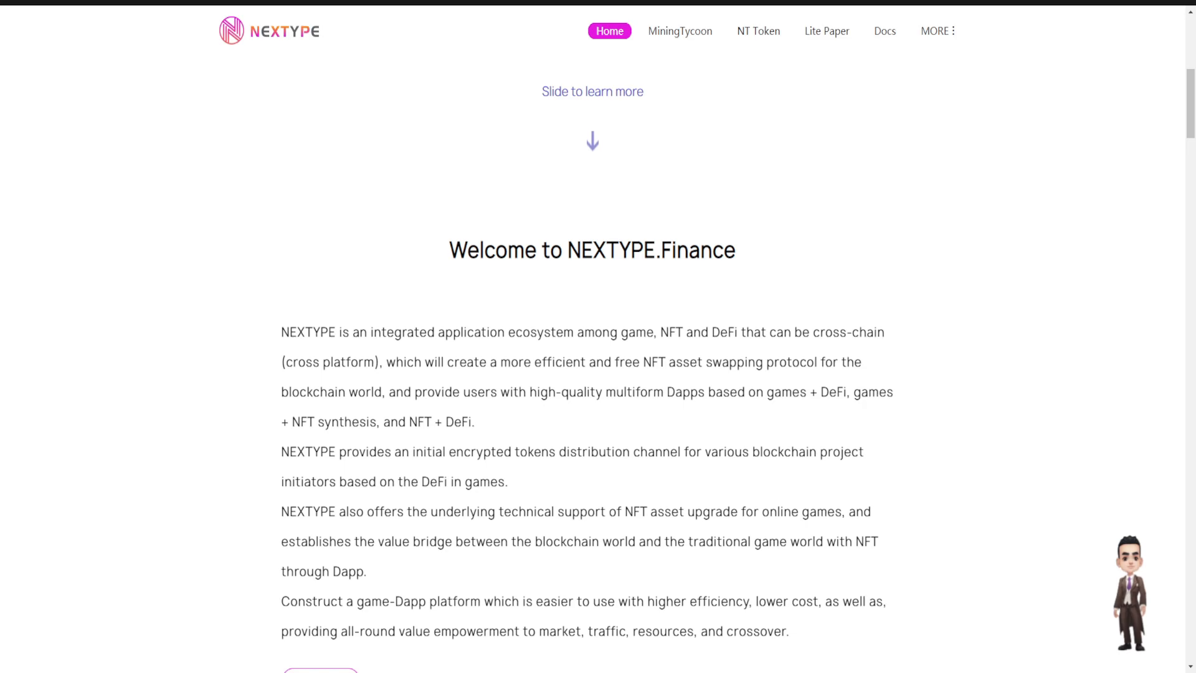
Scroll through Mining Tycoon and NFT Master, then back up to the player statistics cards.
{"action": "scroll", "scroll_direction": "down", "scroll_amount": 3}
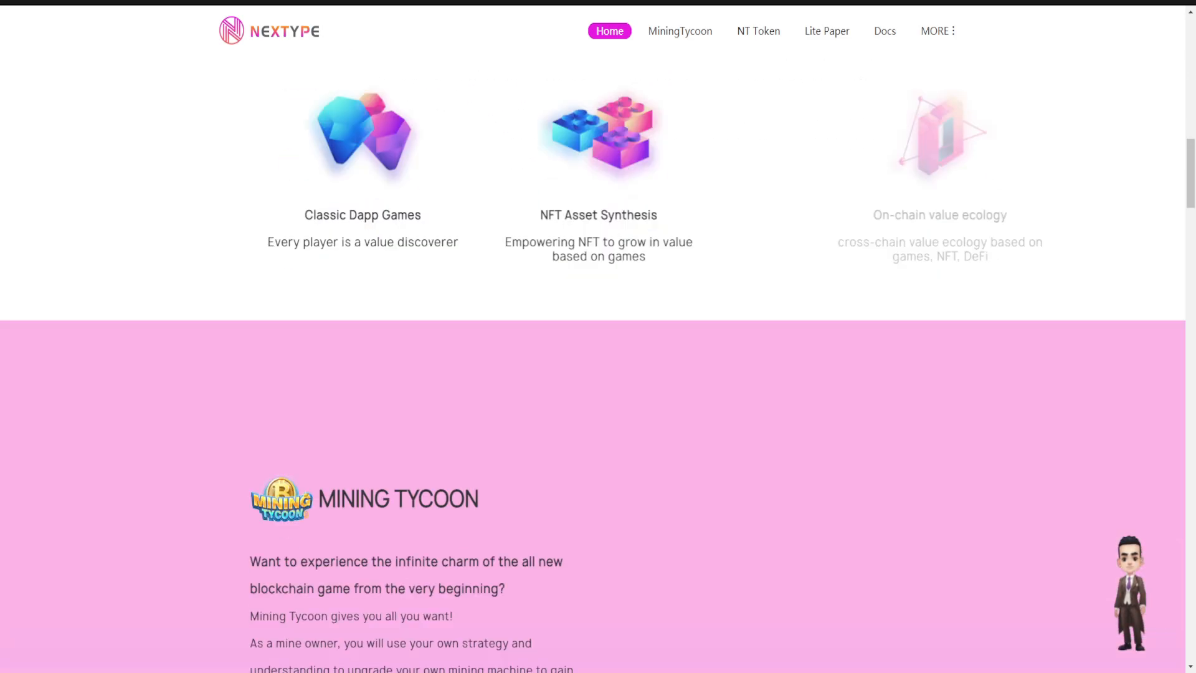
{"action": "scroll", "scroll_direction": "down", "scroll_amount": 3}
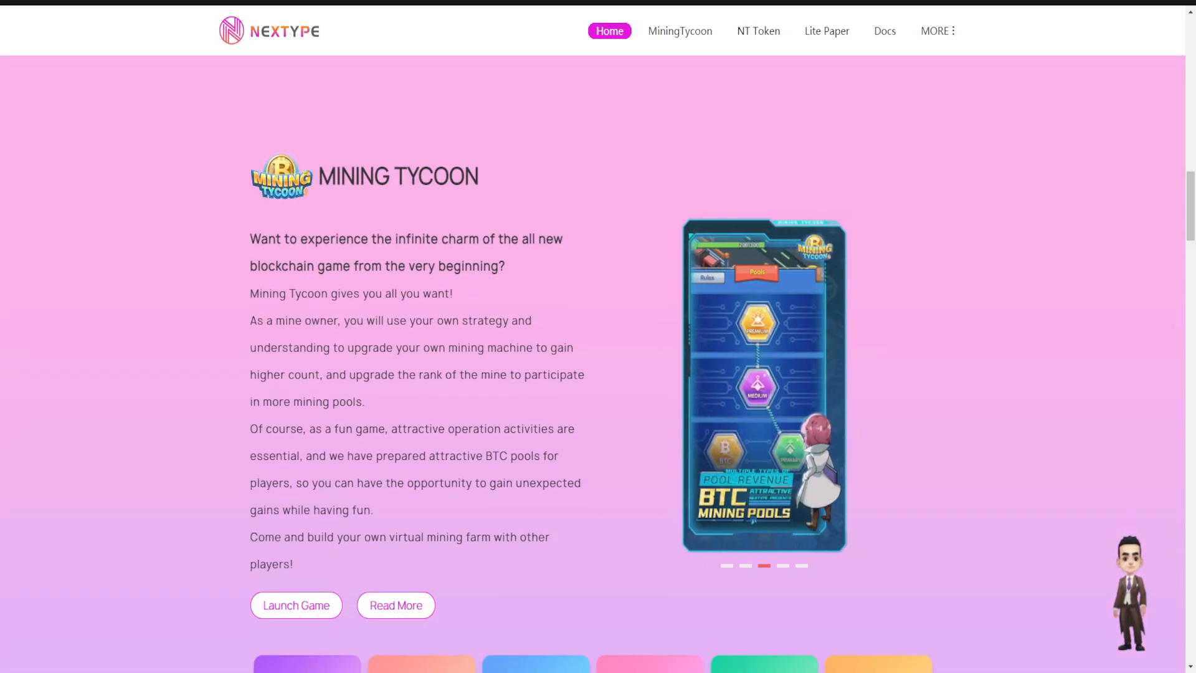
{"action": "scroll", "scroll_direction": "down", "scroll_amount": 3}
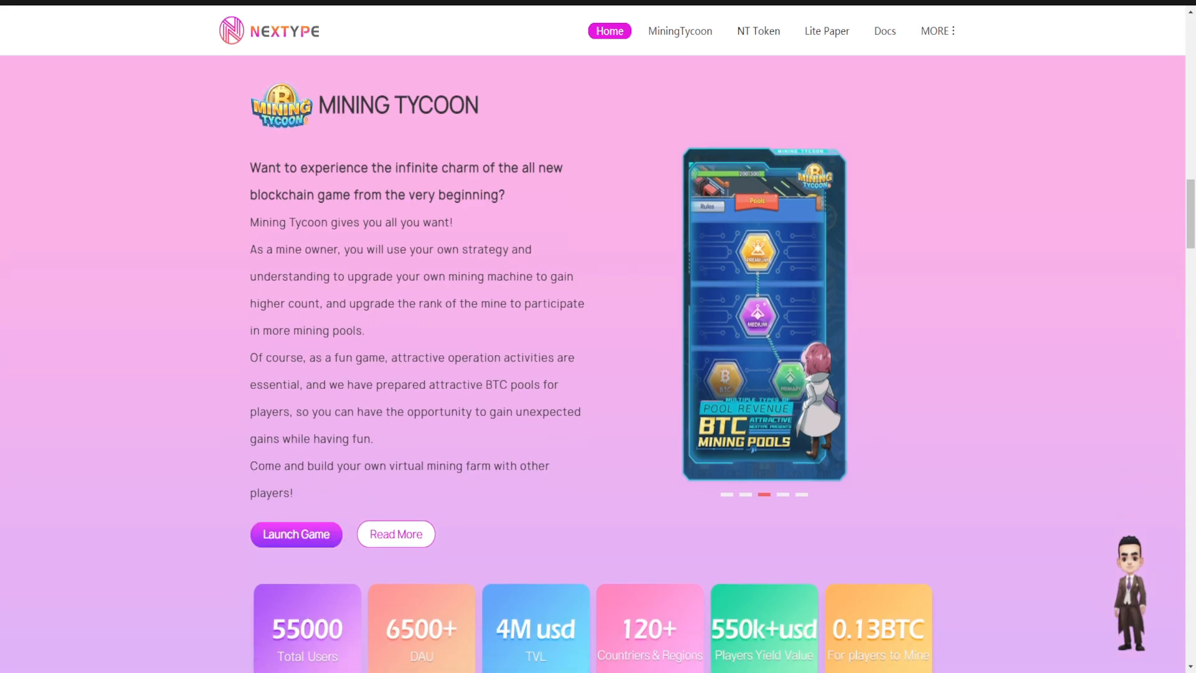
{"action": "scroll", "scroll_direction": "down", "scroll_amount": 3}
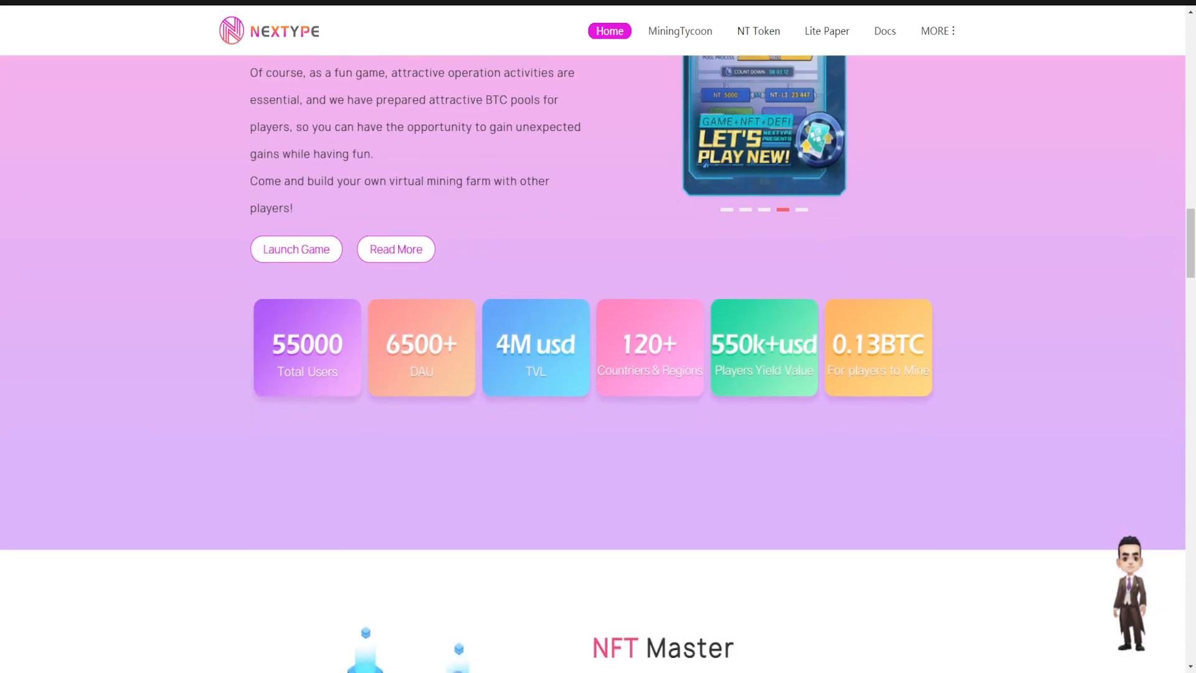
{"action": "scroll", "scroll_direction": "down", "scroll_amount": 3}
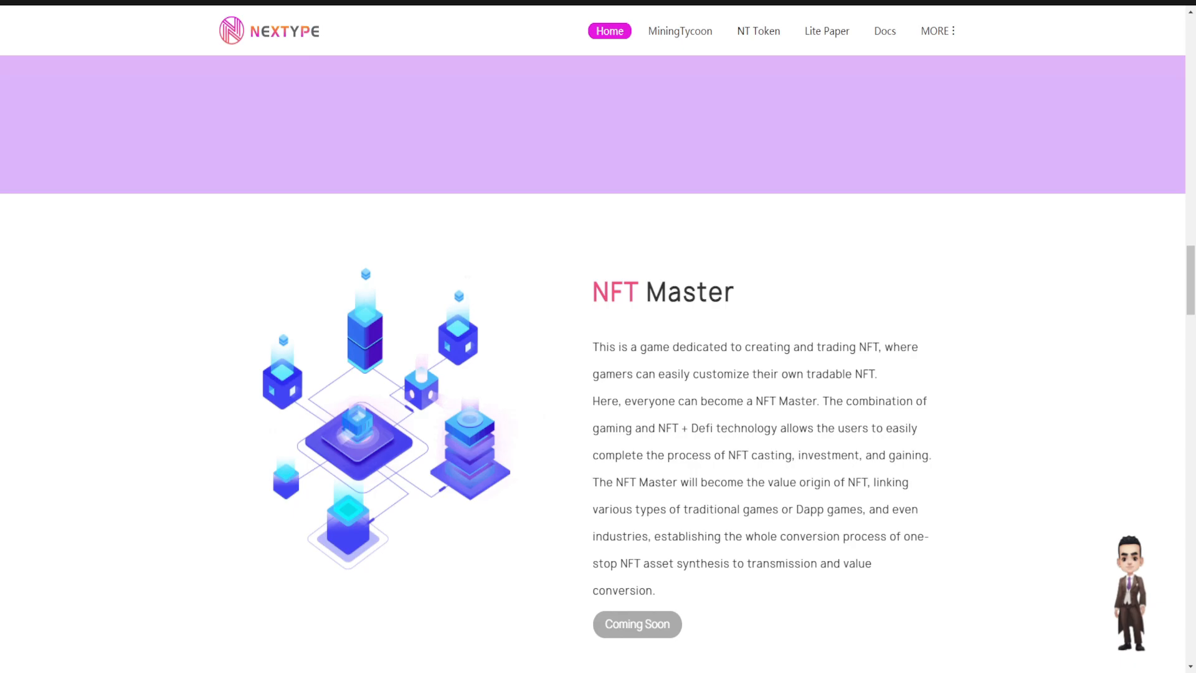
{"action": "scroll", "scroll_direction": "up", "scroll_amount": 3}
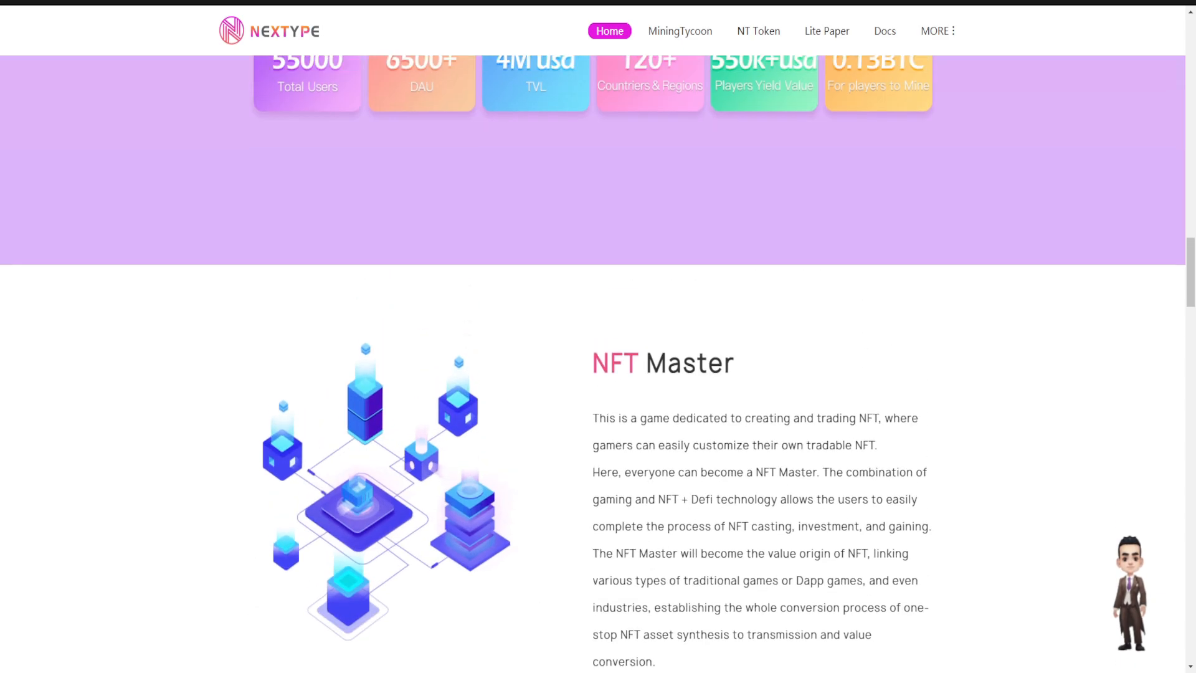
{"action": "scroll", "scroll_direction": "up", "scroll_amount": 3}
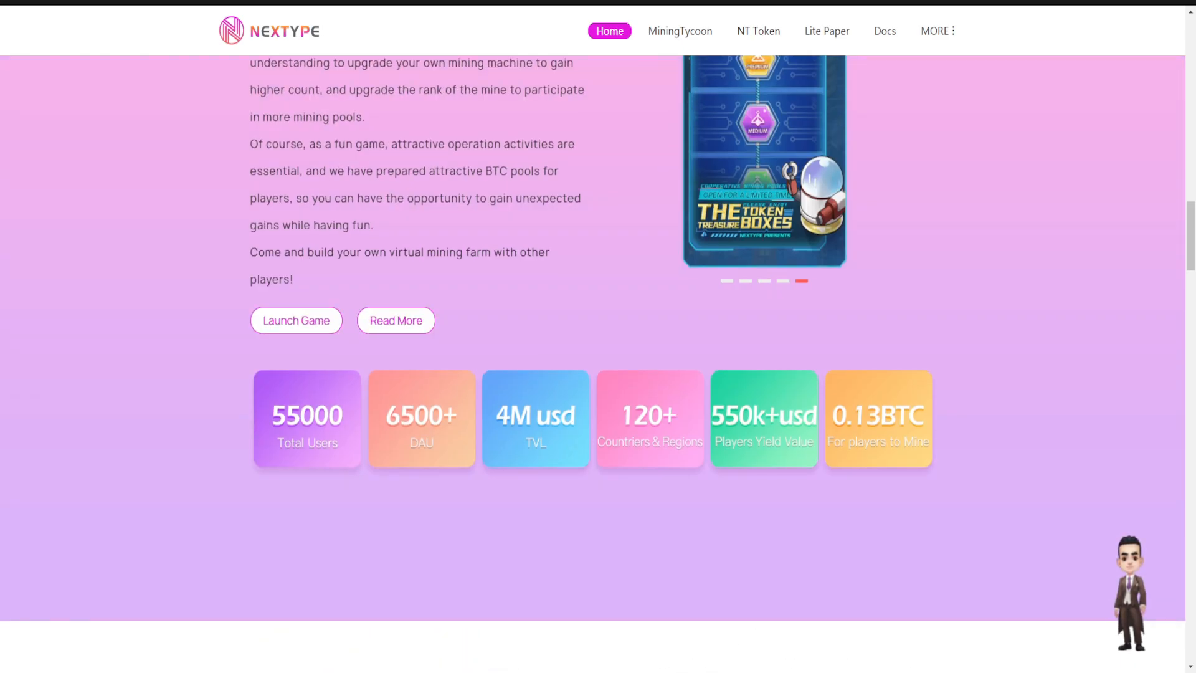
{"action": "left_click", "coordinate": [726, 282]}
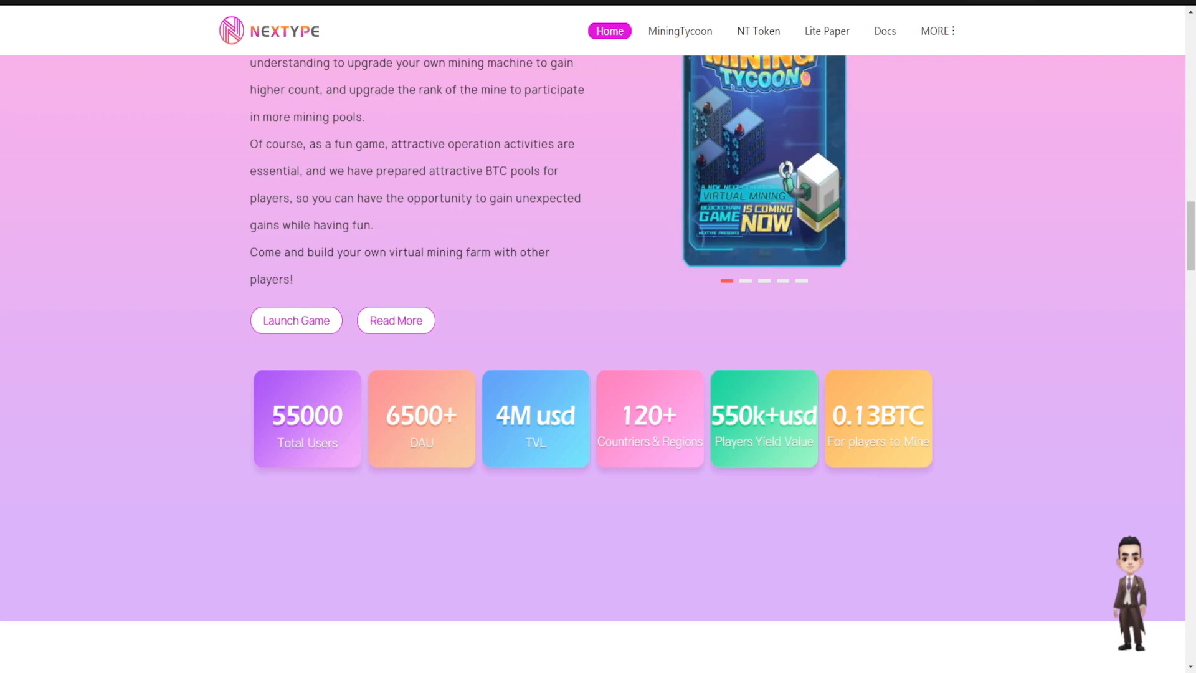
{"action": "mouse_move", "coordinate": [803, 233]}
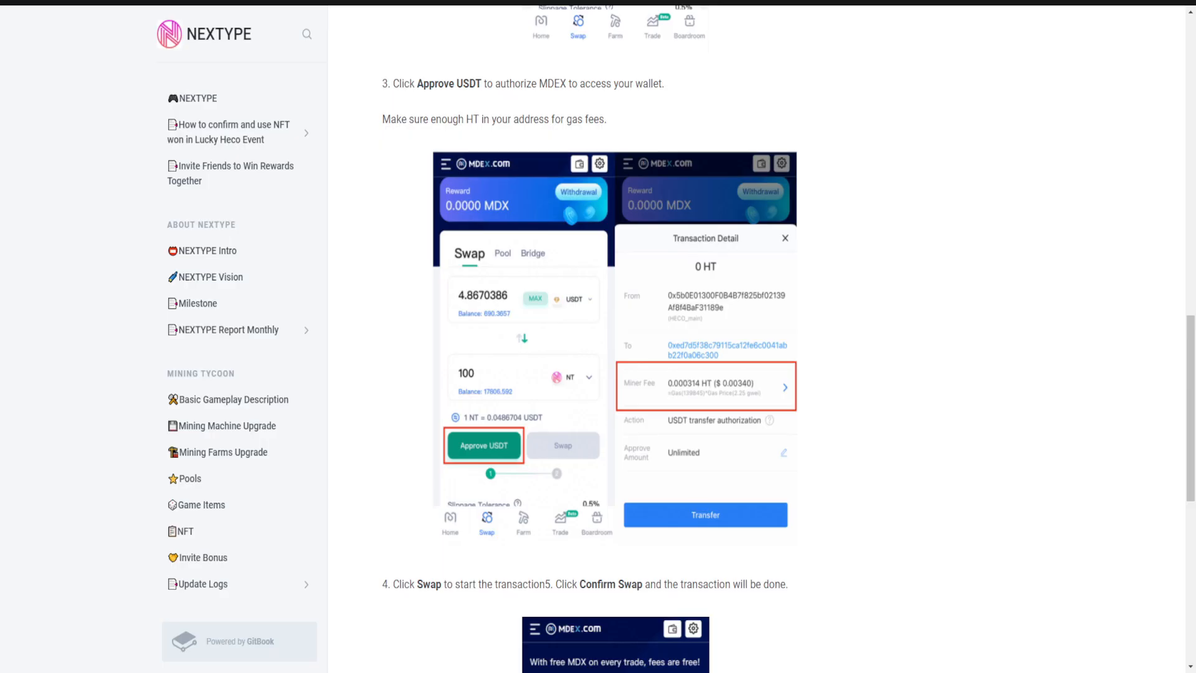
Scroll the GitBook Heco mainnet MetaMask tutorial to step 3's network parameters, Chain ID 128.
{"action": "scroll", "scroll_direction": "up", "scroll_amount": 3}
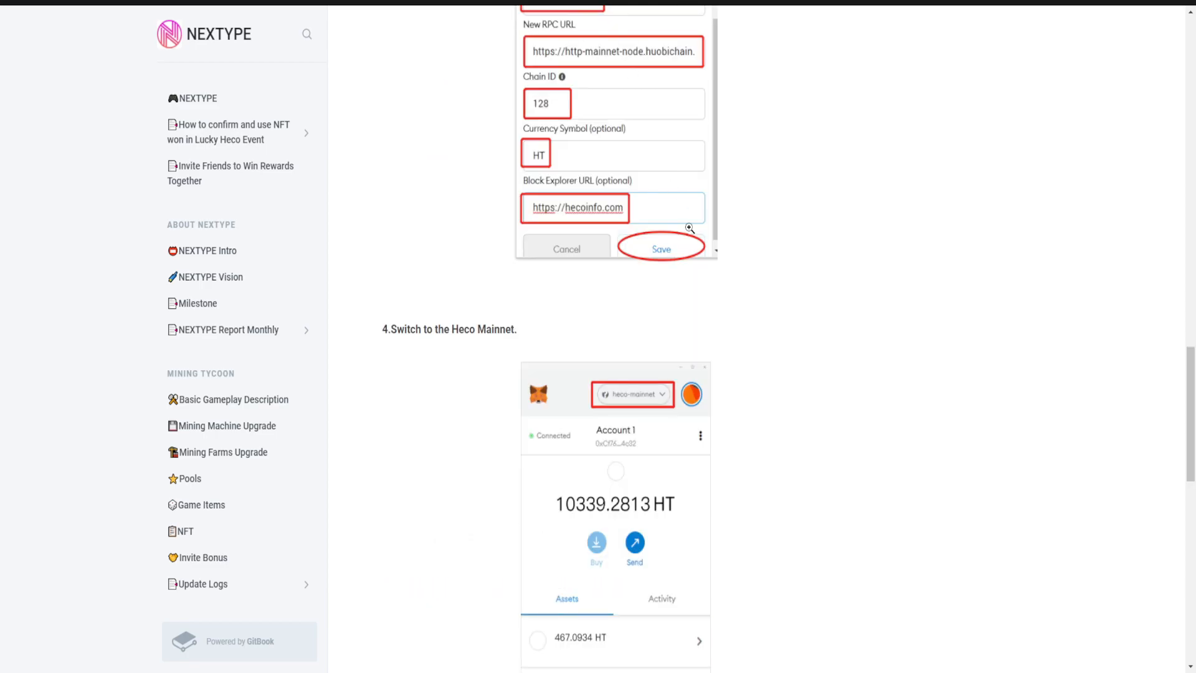
{"action": "scroll", "scroll_direction": "up", "scroll_amount": 3}
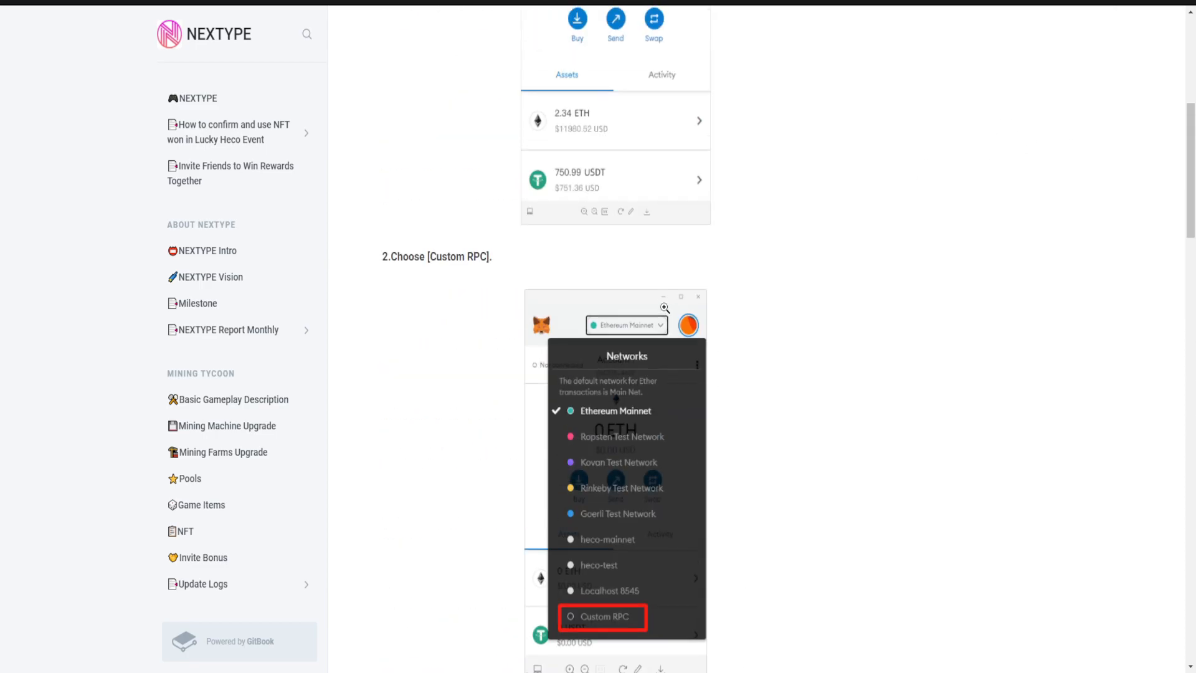
{"action": "scroll", "scroll_direction": "up", "scroll_amount": 3}
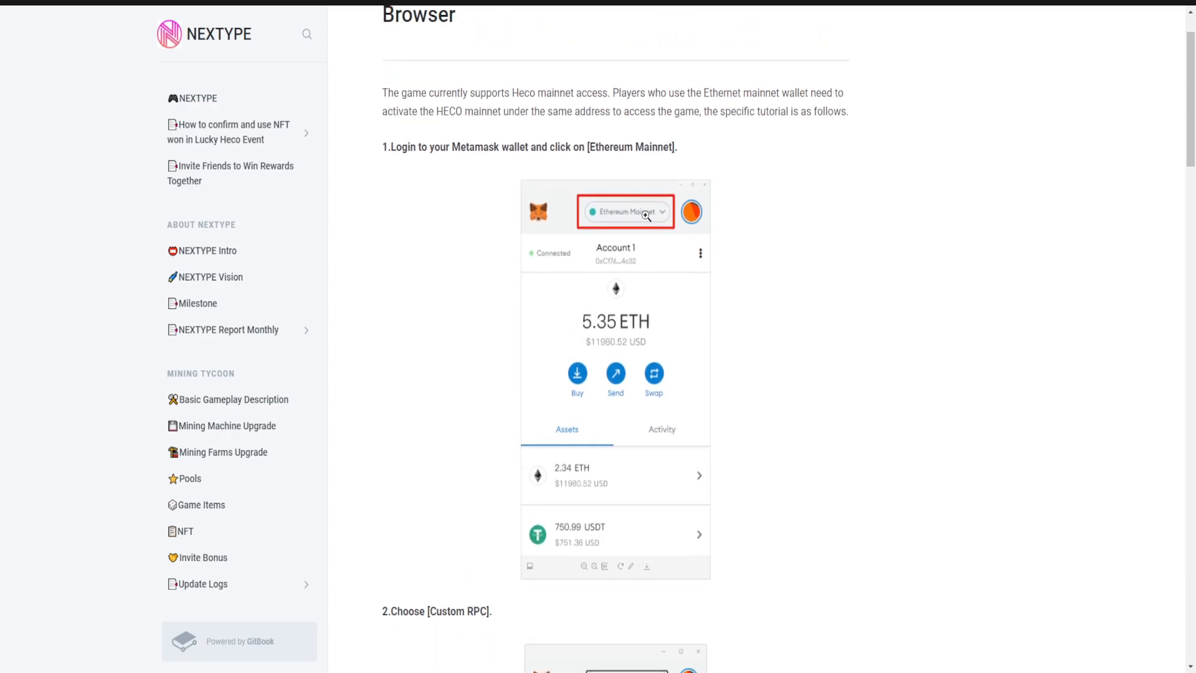
{"action": "scroll", "scroll_direction": "down", "scroll_amount": 3}
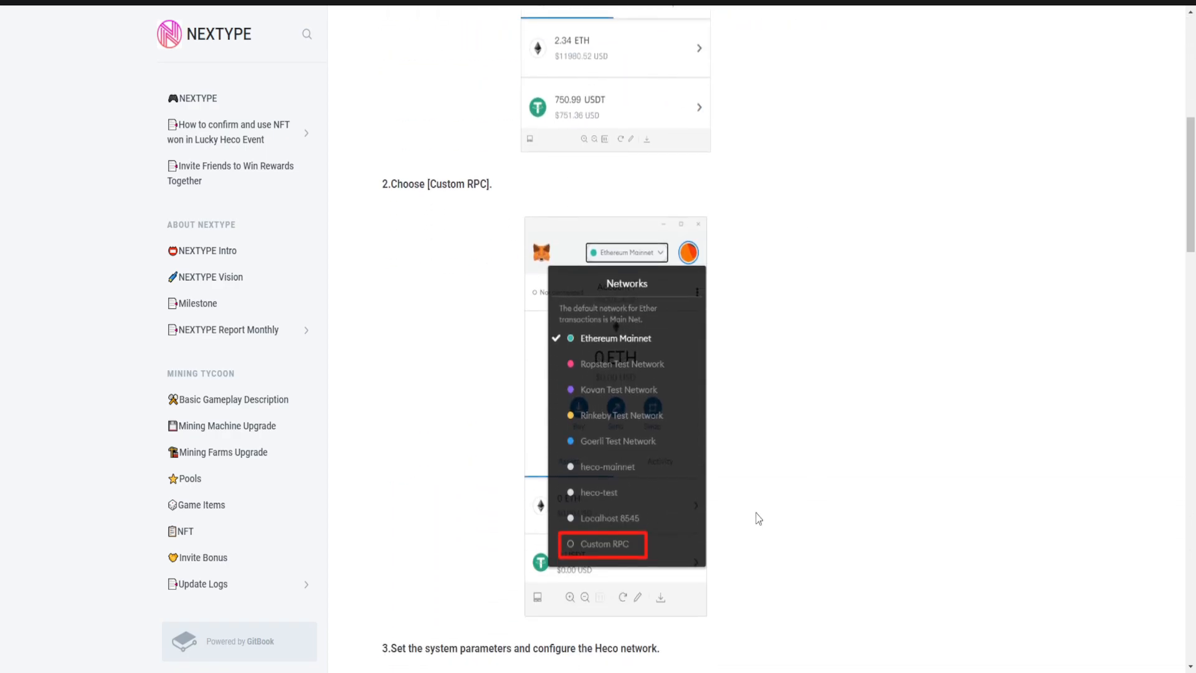
{"action": "scroll", "scroll_direction": "down", "scroll_amount": 3}
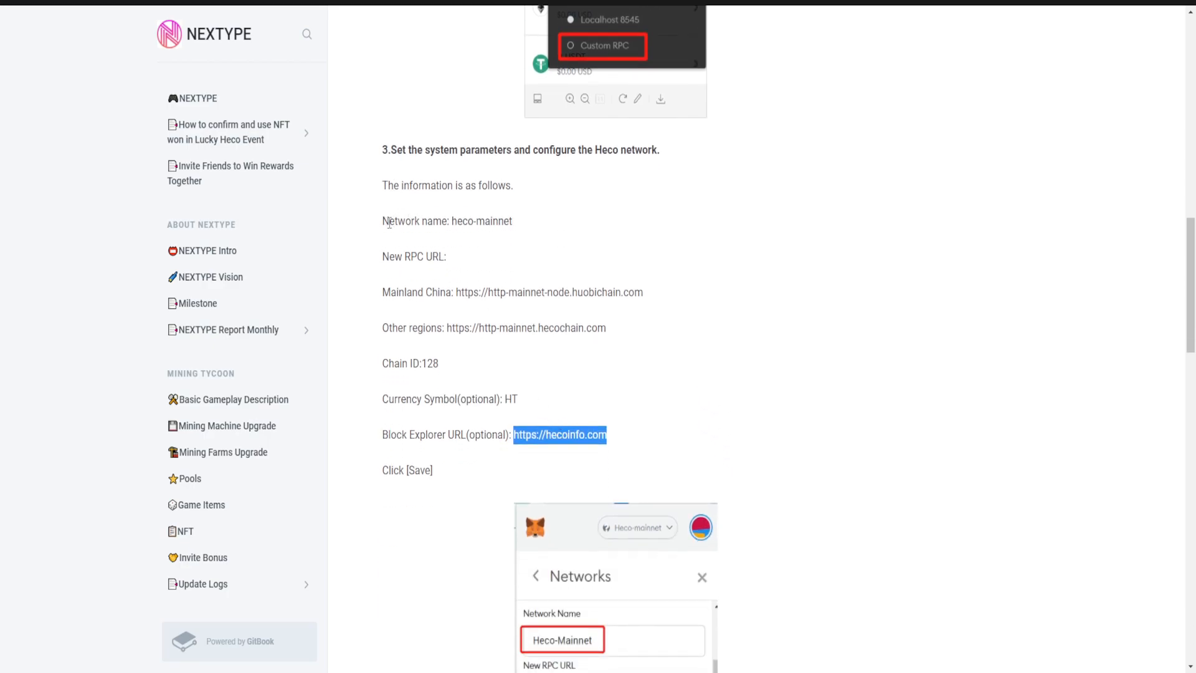
{"action": "mouse_move", "coordinate": [403, 323]}
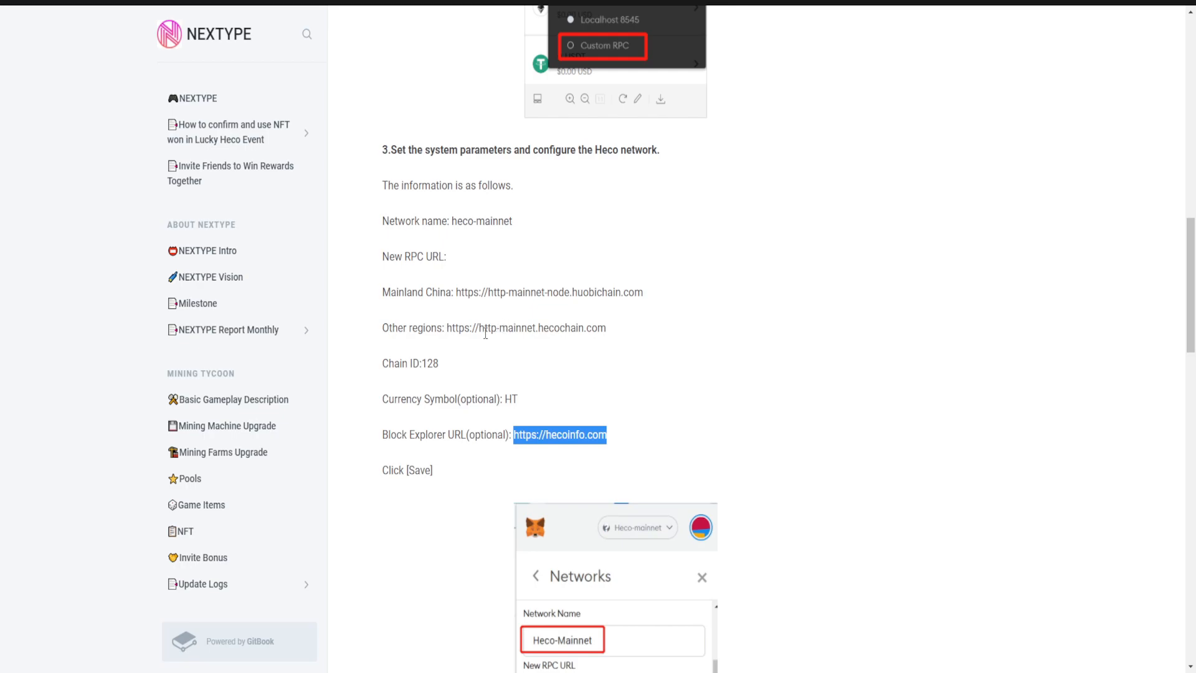
{"action": "mouse_move", "coordinate": [561, 346]}
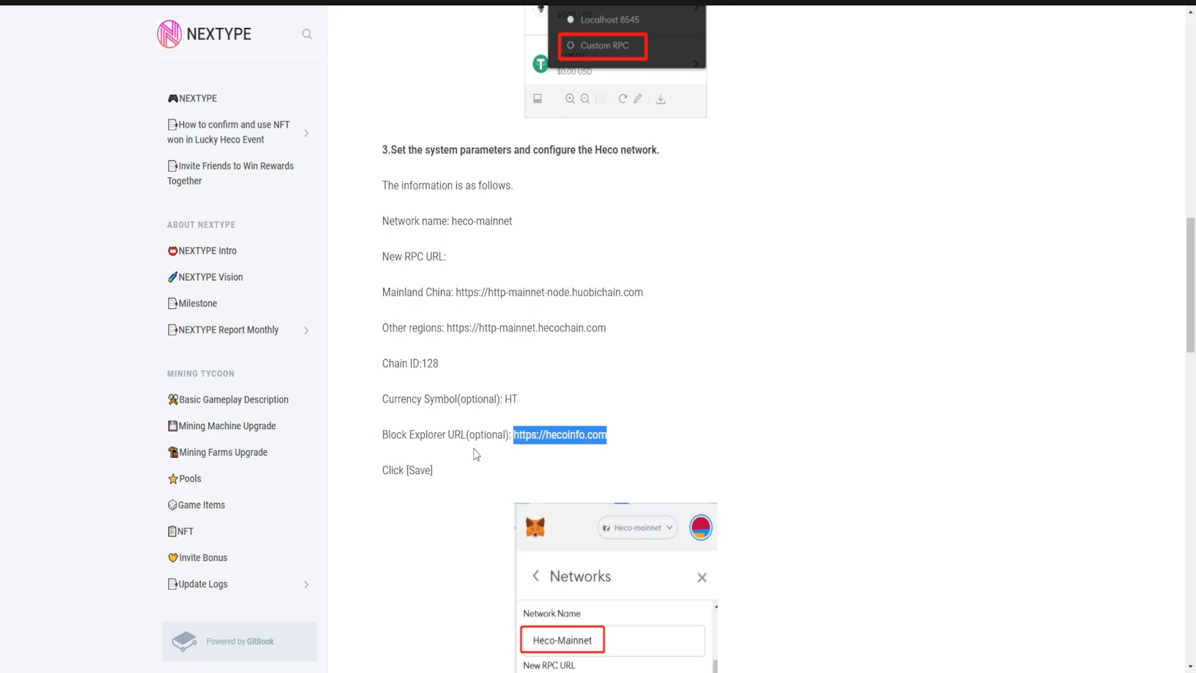
Read tutorial steps 3–6 down to the btcmining.game link, then return to step 5.
{"action": "scroll", "scroll_direction": "down", "scroll_amount": 3}
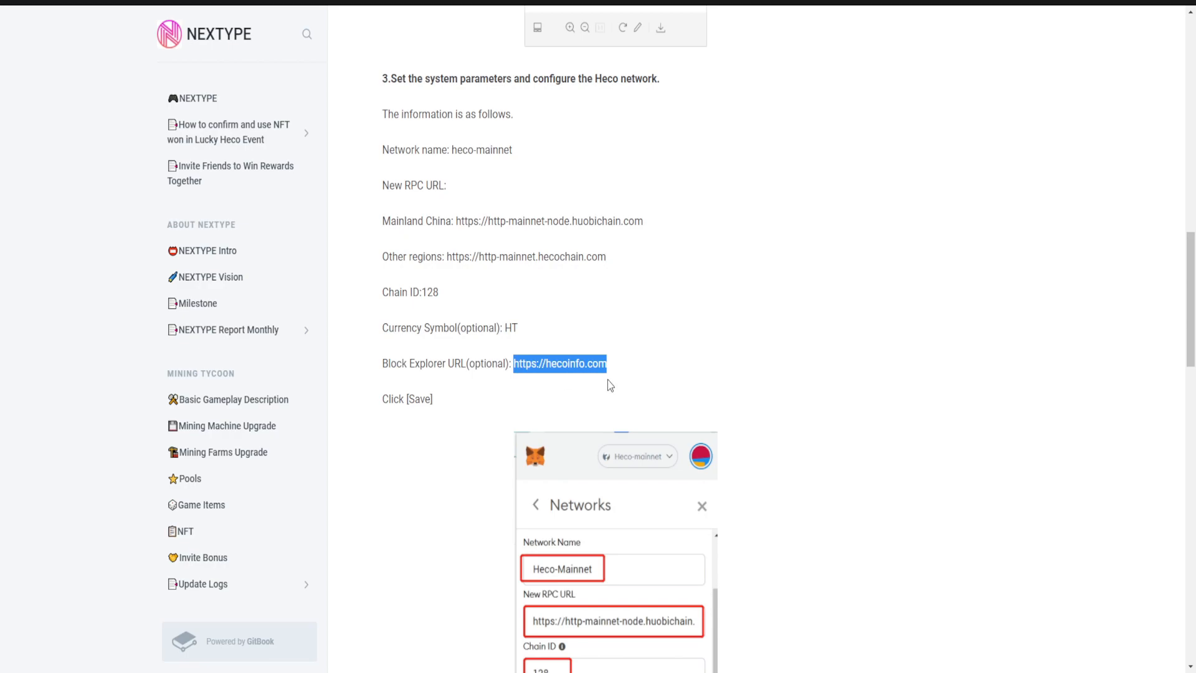
{"action": "scroll", "scroll_direction": "down", "scroll_amount": 3}
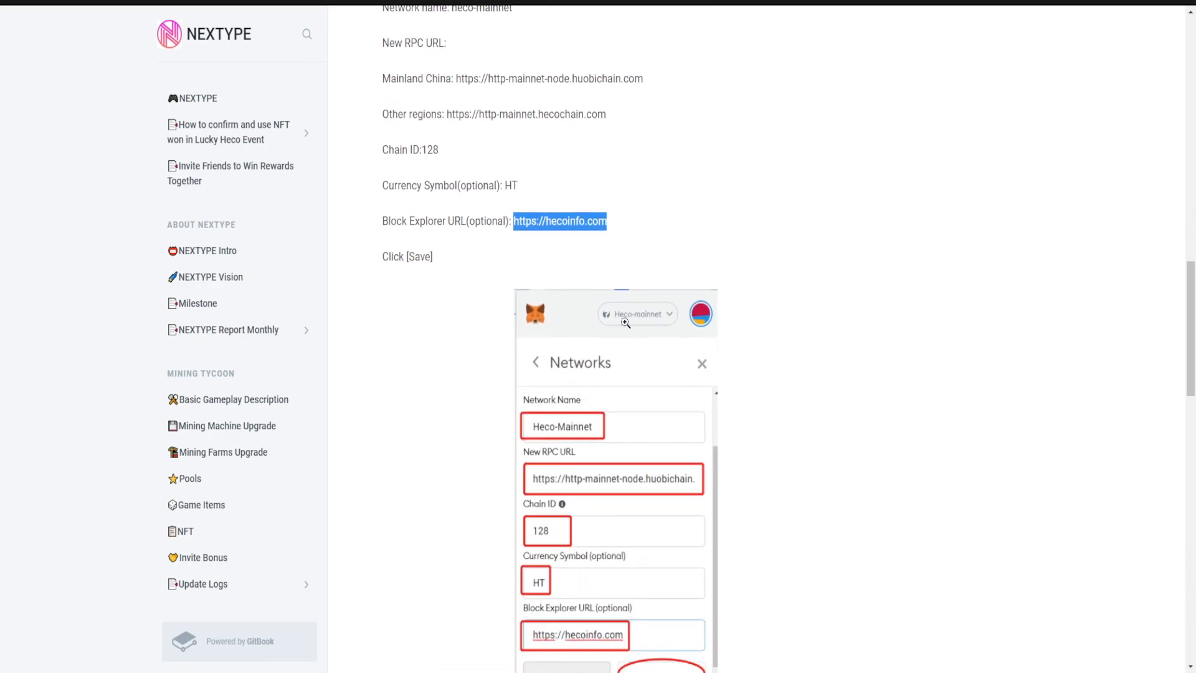
{"action": "scroll", "scroll_direction": "down", "scroll_amount": 3}
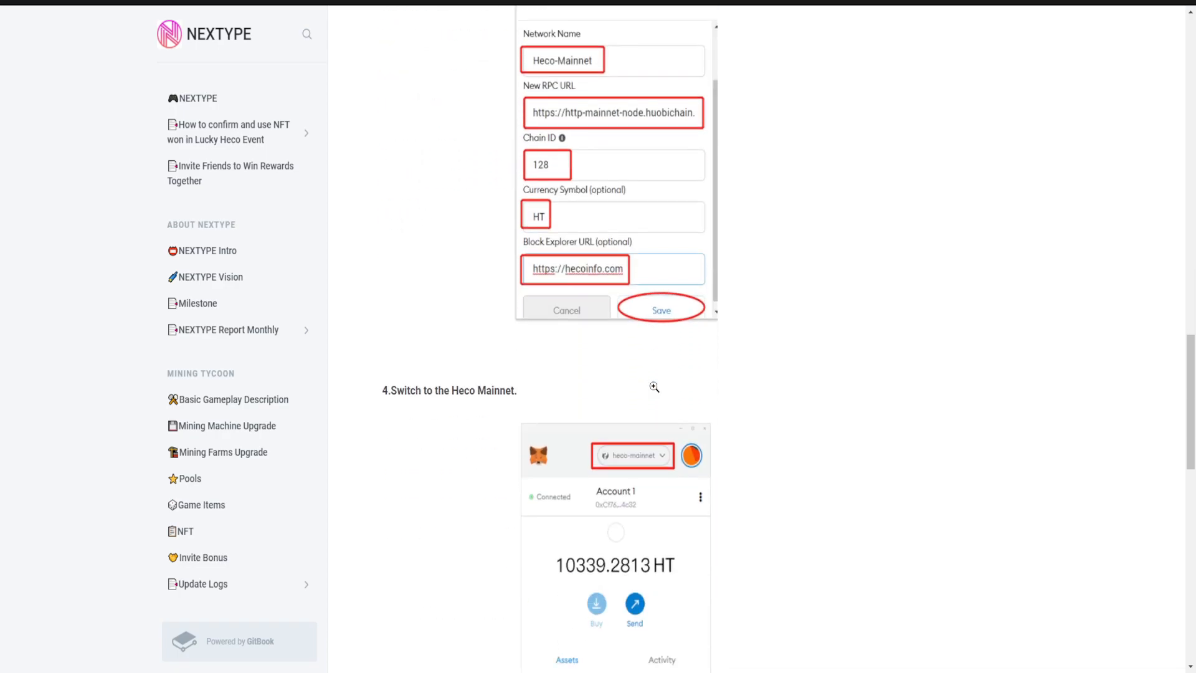
{"action": "scroll", "scroll_direction": "down", "scroll_amount": 3}
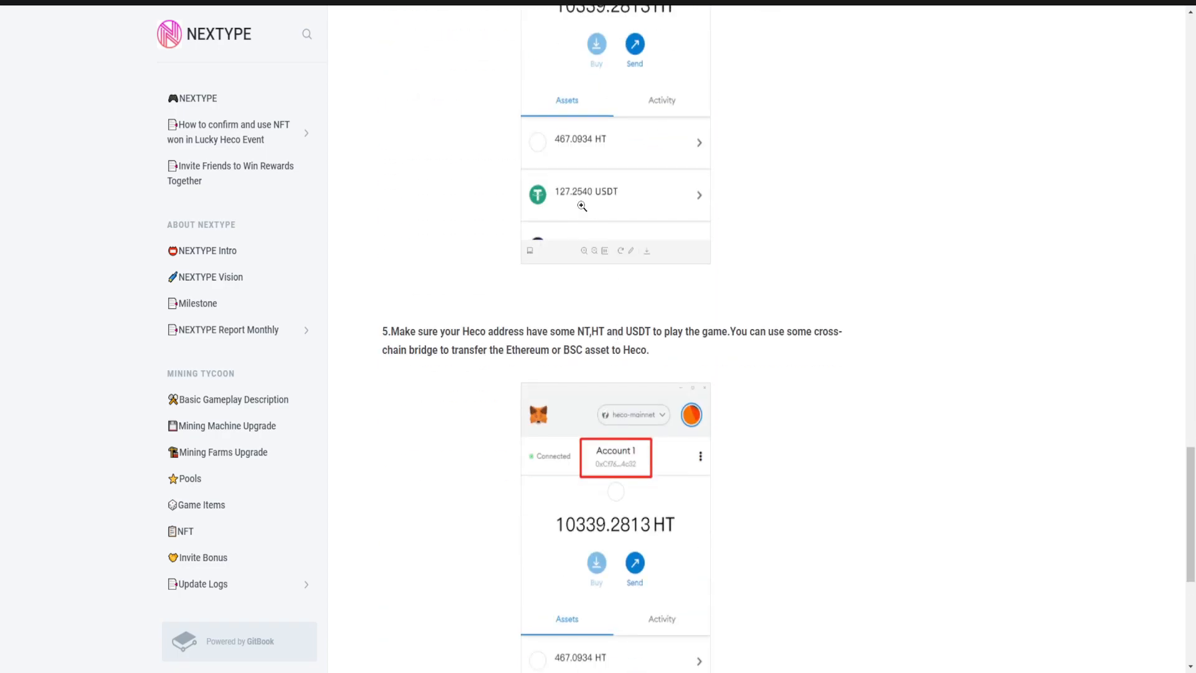
{"action": "scroll", "scroll_direction": "down", "scroll_amount": 3}
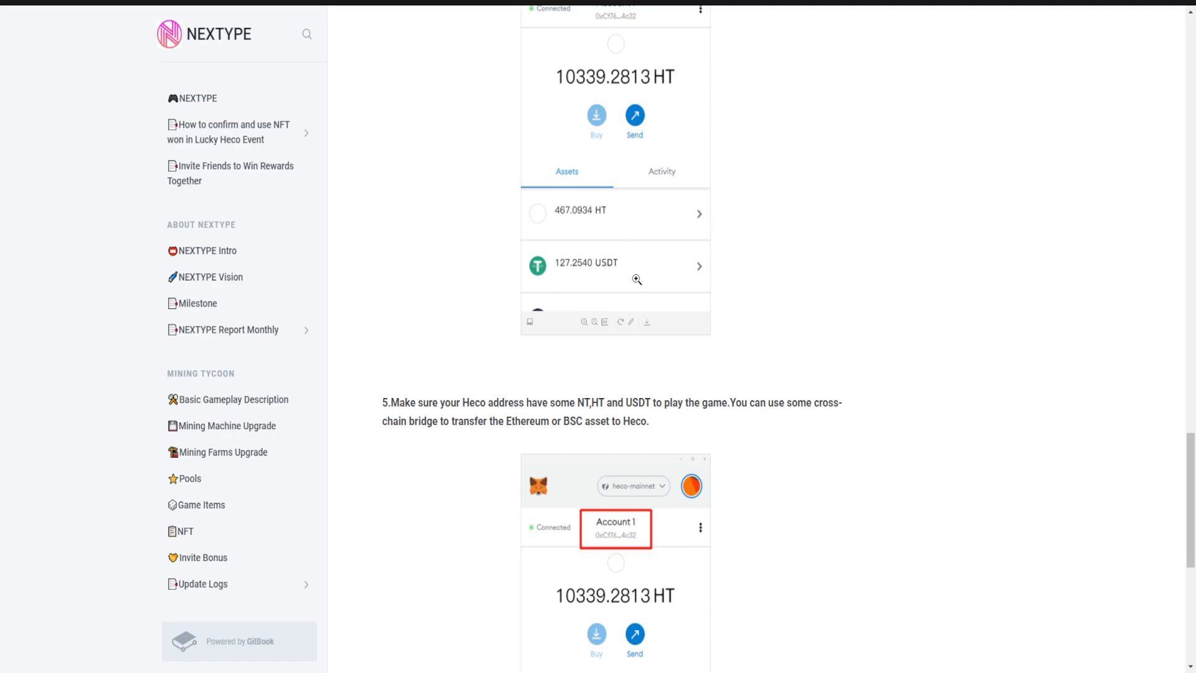
{"action": "scroll", "scroll_direction": "down", "scroll_amount": 3}
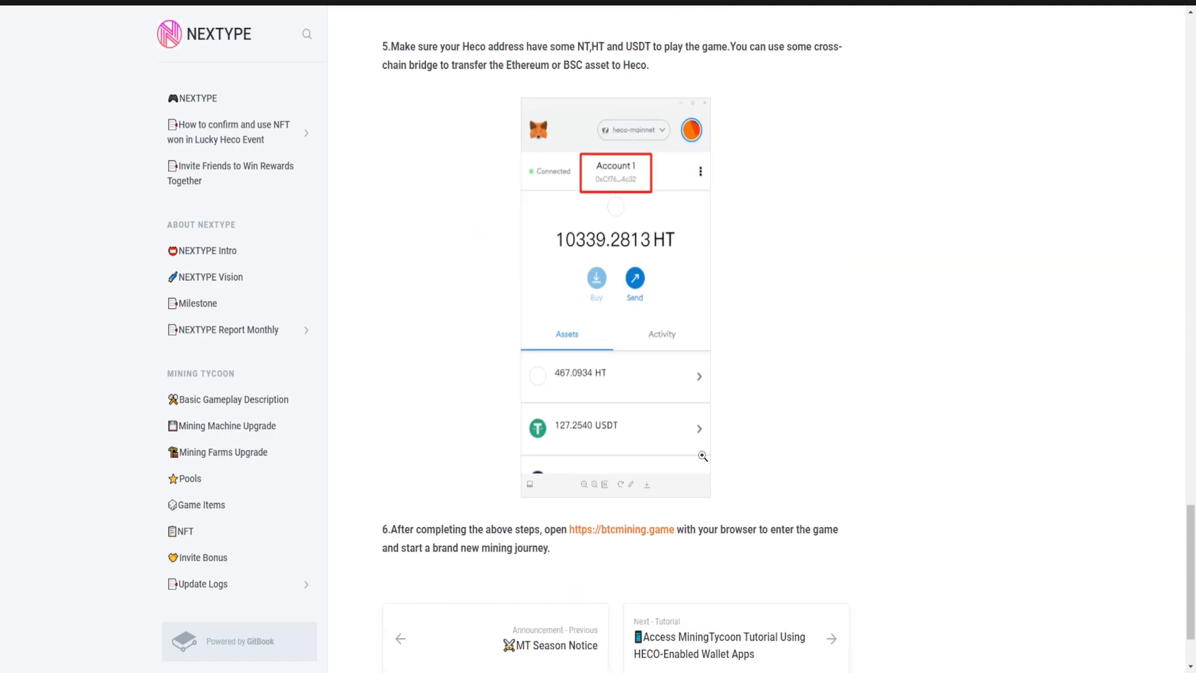
{"action": "scroll", "scroll_direction": "up", "scroll_amount": 3}
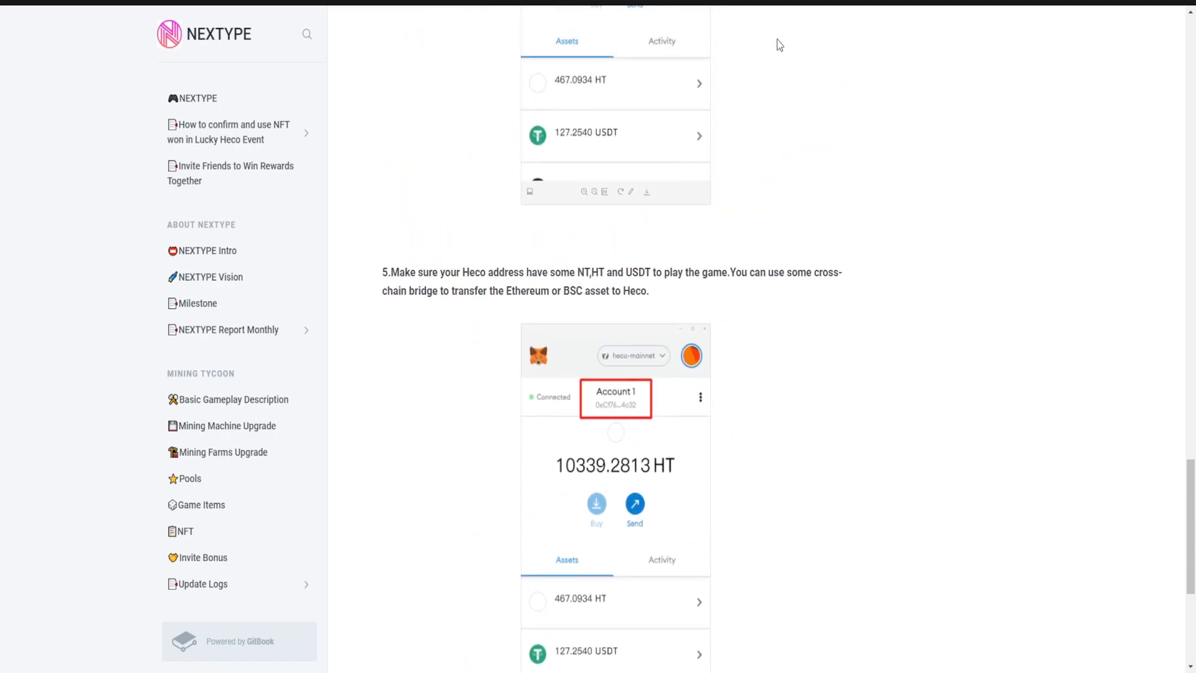
Scroll the MDEX swap guide to step 3, 'Click Approve USDT', with its HT gas-fee note.
{"action": "scroll", "scroll_direction": "up", "scroll_amount": 3}
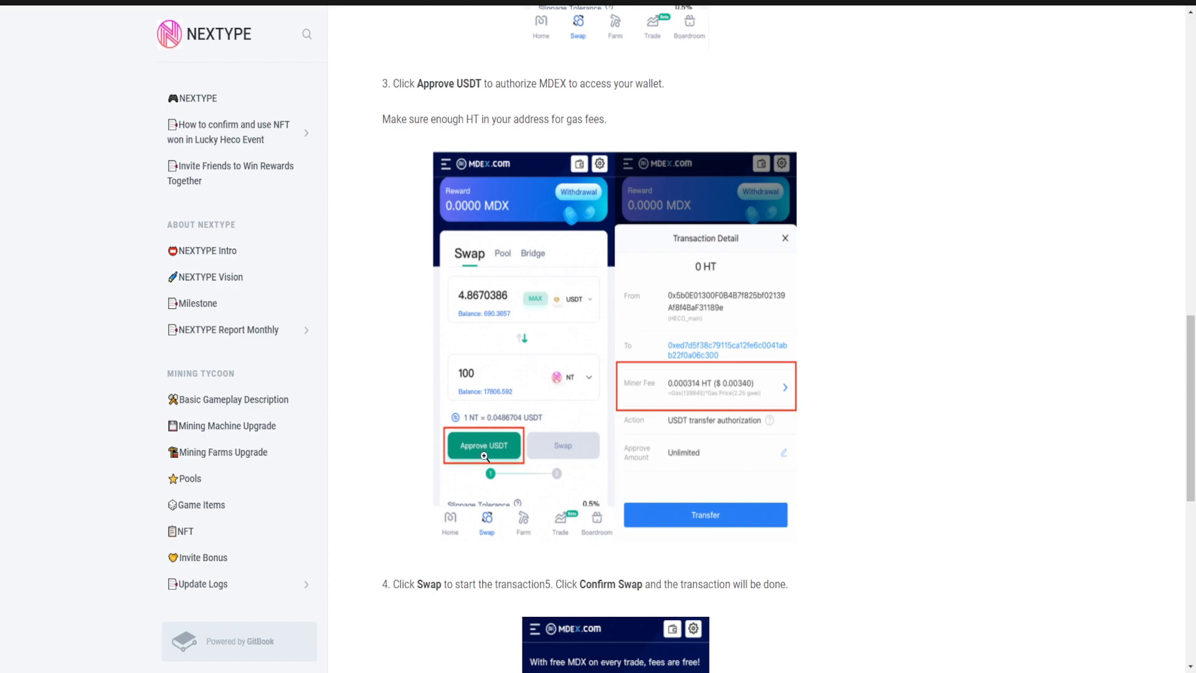
{"action": "mouse_move", "coordinate": [506, 313]}
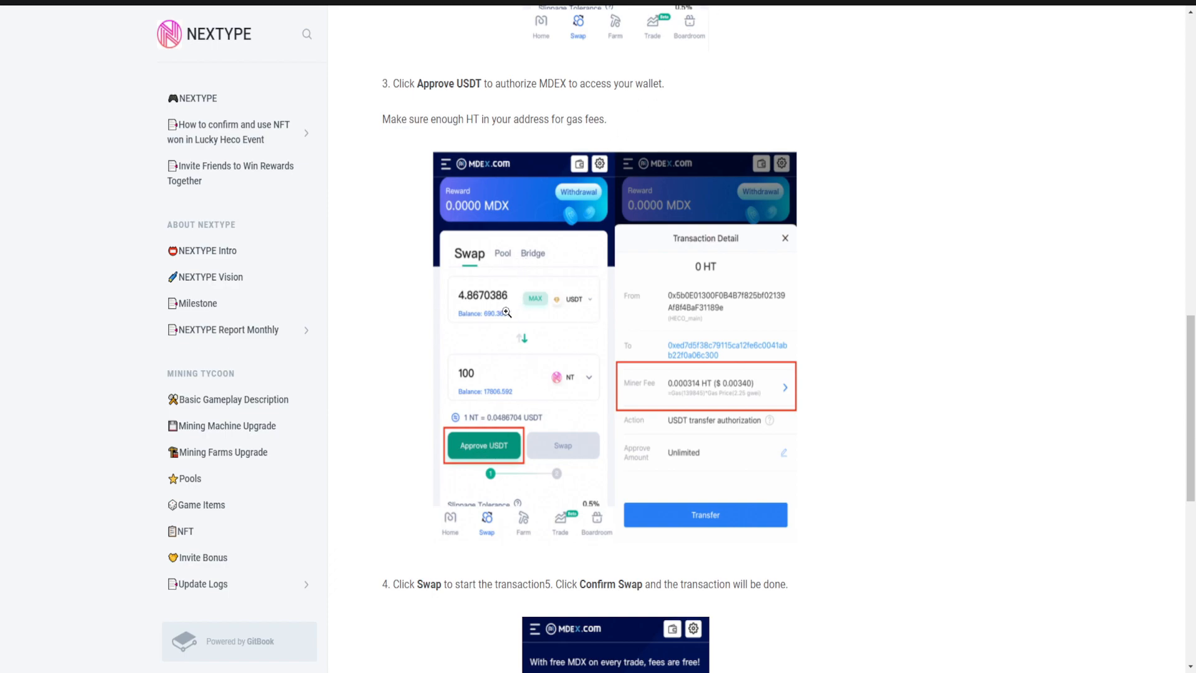
{"action": "mouse_move", "coordinate": [567, 364]}
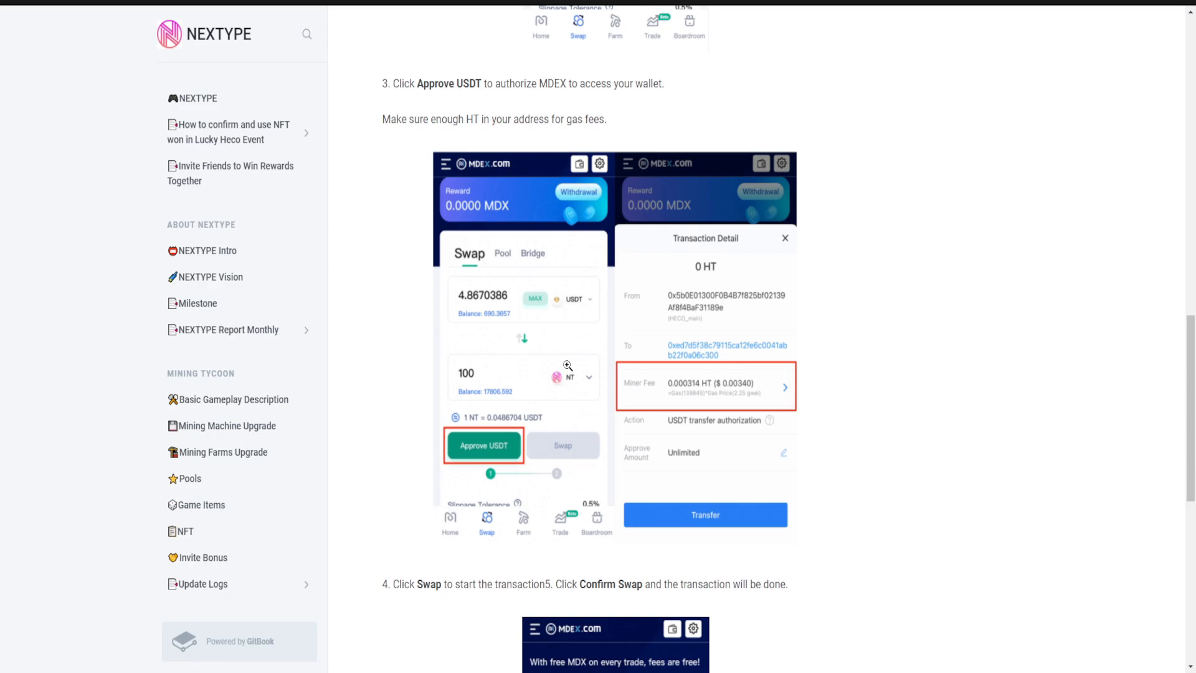
{"action": "mouse_move", "coordinate": [1085, 348]}
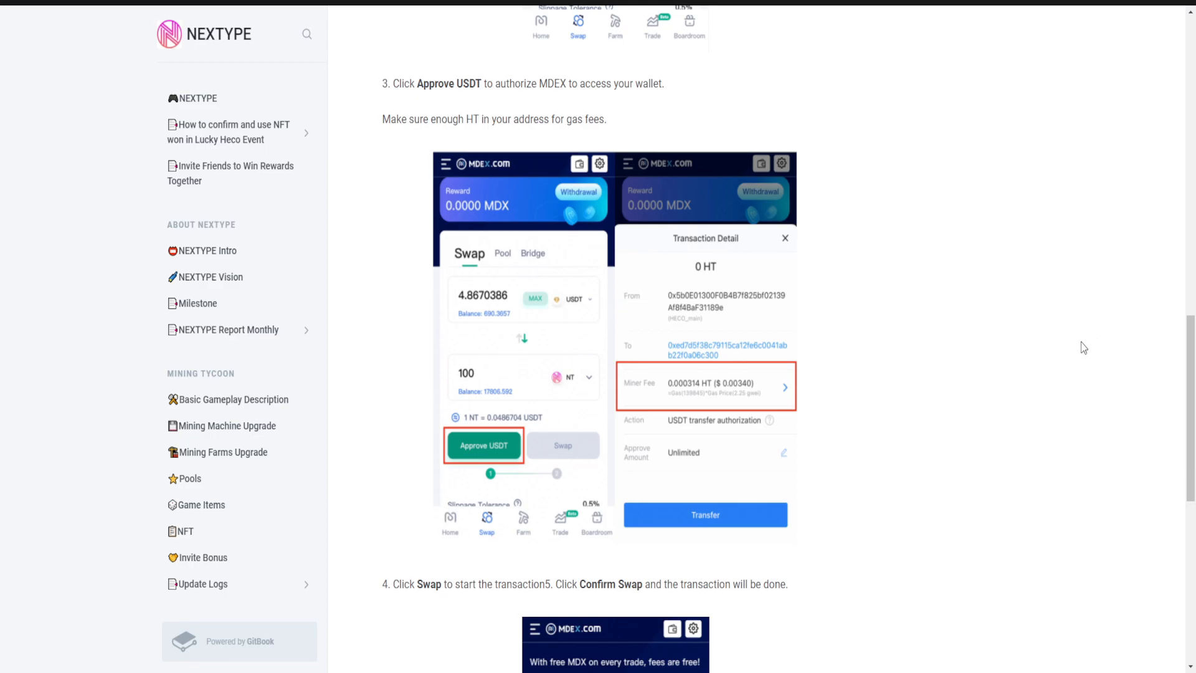
{"action": "scroll", "scroll_direction": "down", "scroll_amount": 3}
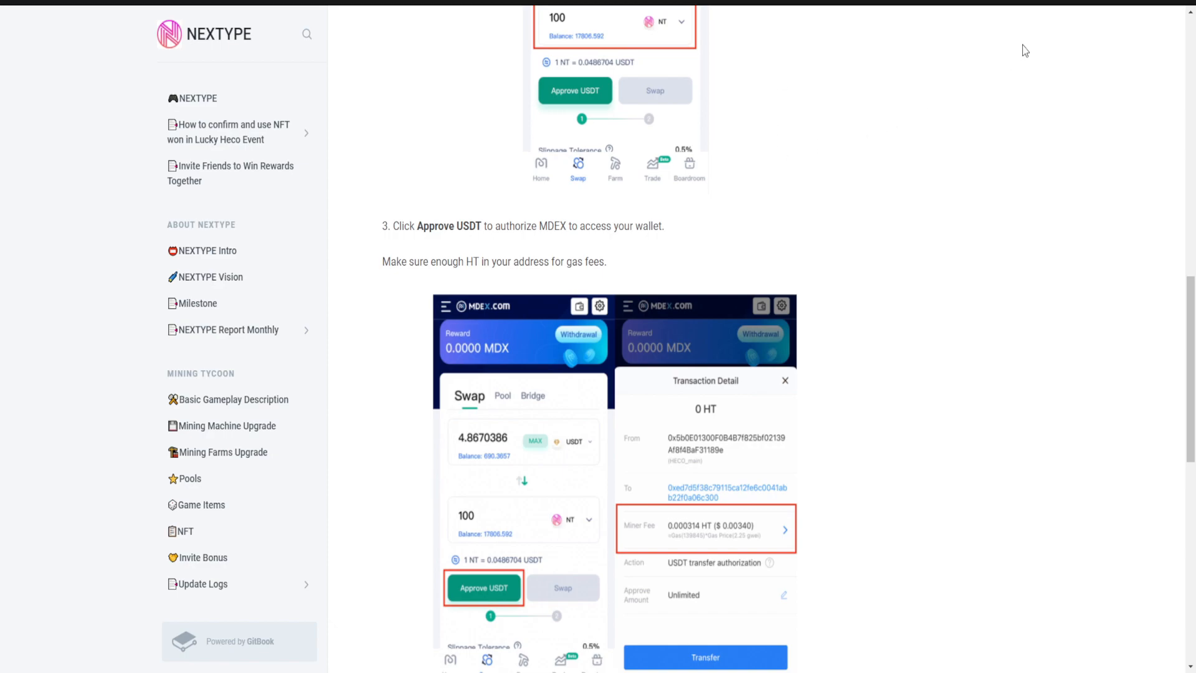
{"action": "mouse_move", "coordinate": [1016, 60]}
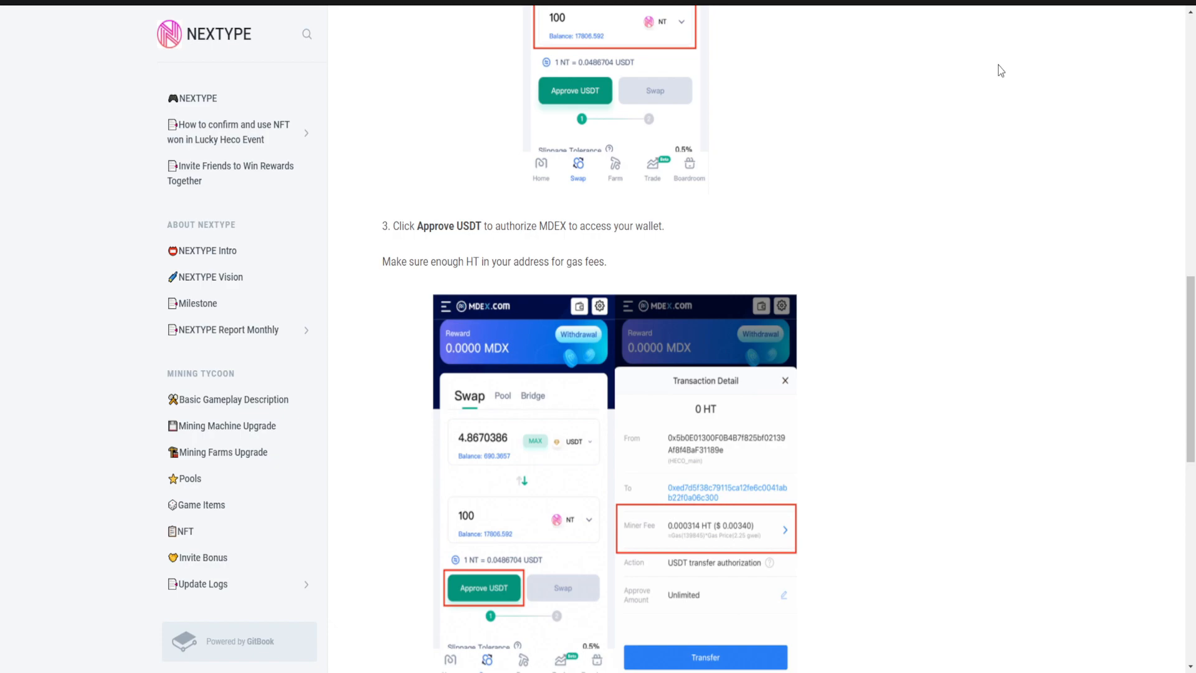
{"action": "mouse_move", "coordinate": [1007, 30]}
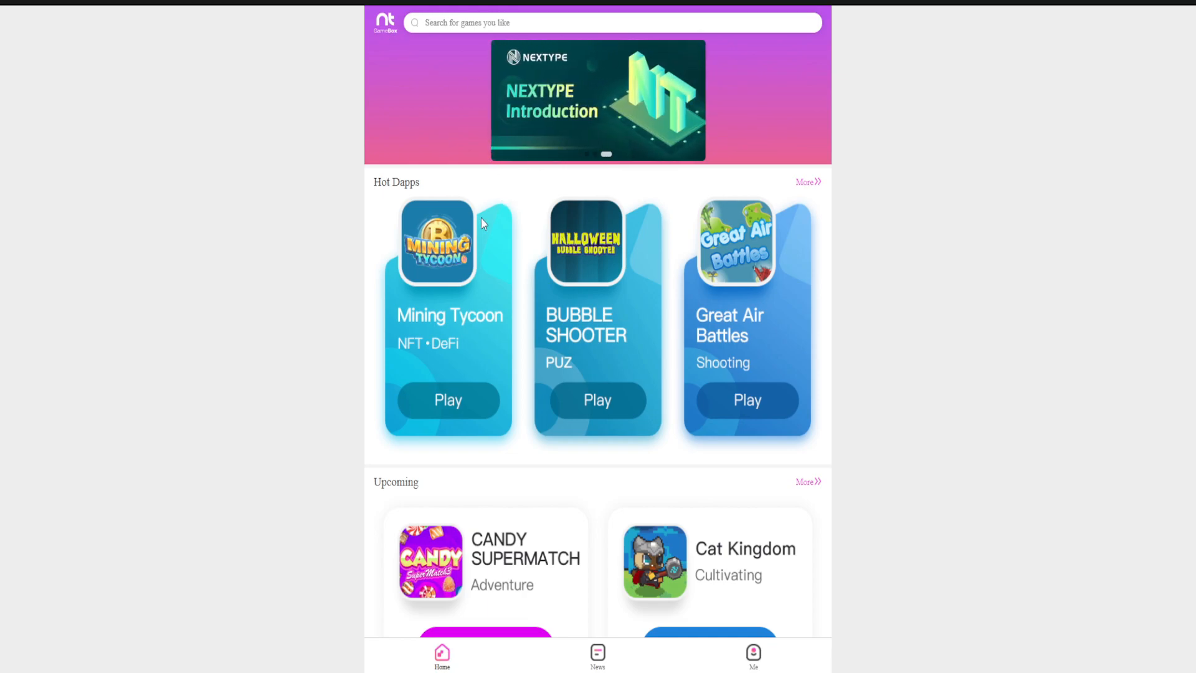
Browse NT GameBox Hot Dapps down to Upcoming titles like Candy Supermatch and Zombie Buster.
{"action": "scroll", "scroll_direction": "down", "scroll_amount": 3}
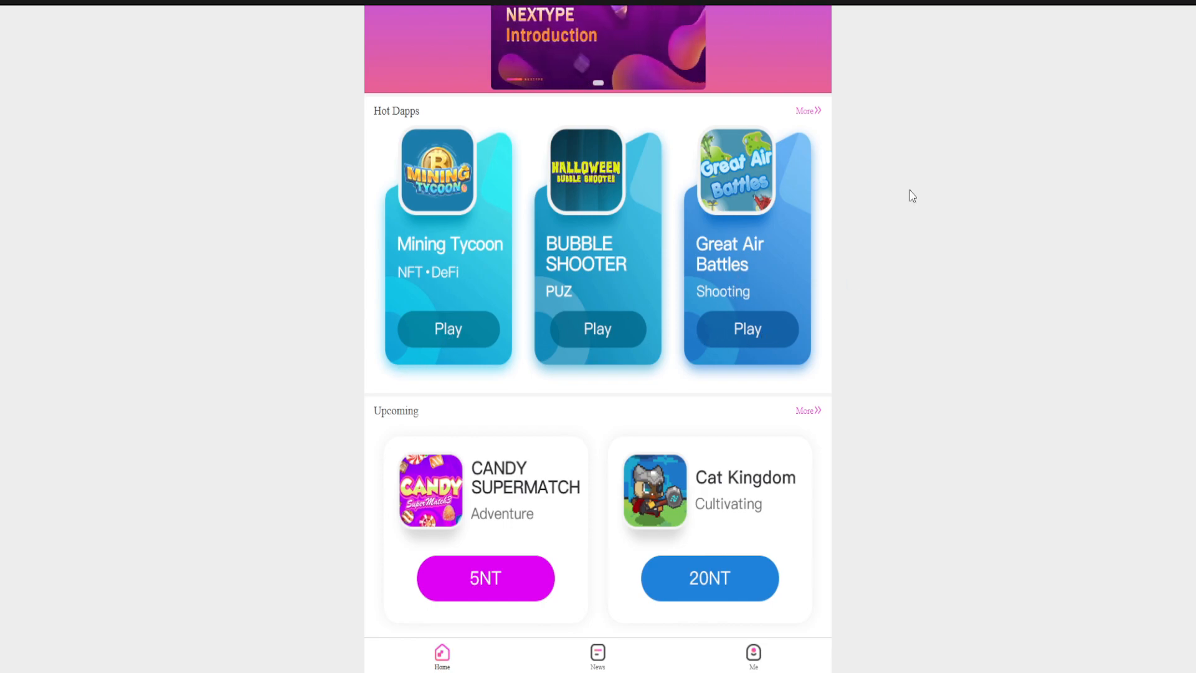
{"action": "scroll", "scroll_direction": "up", "scroll_amount": 3}
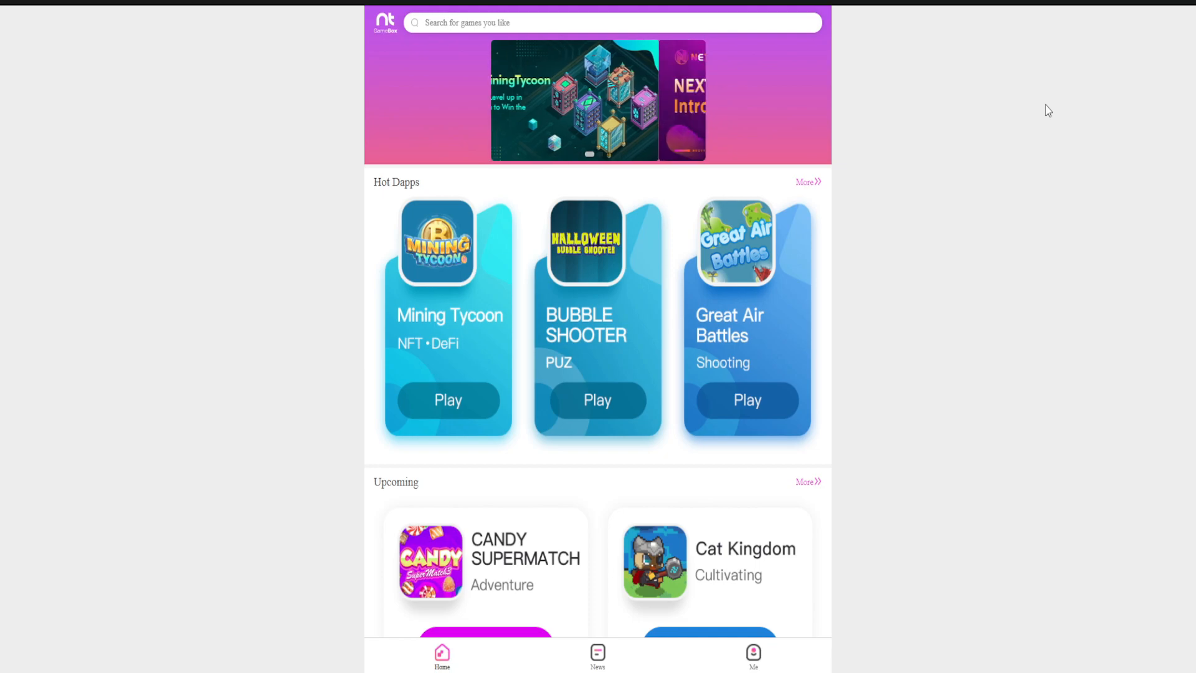
{"action": "scroll", "scroll_direction": "down", "scroll_amount": 3}
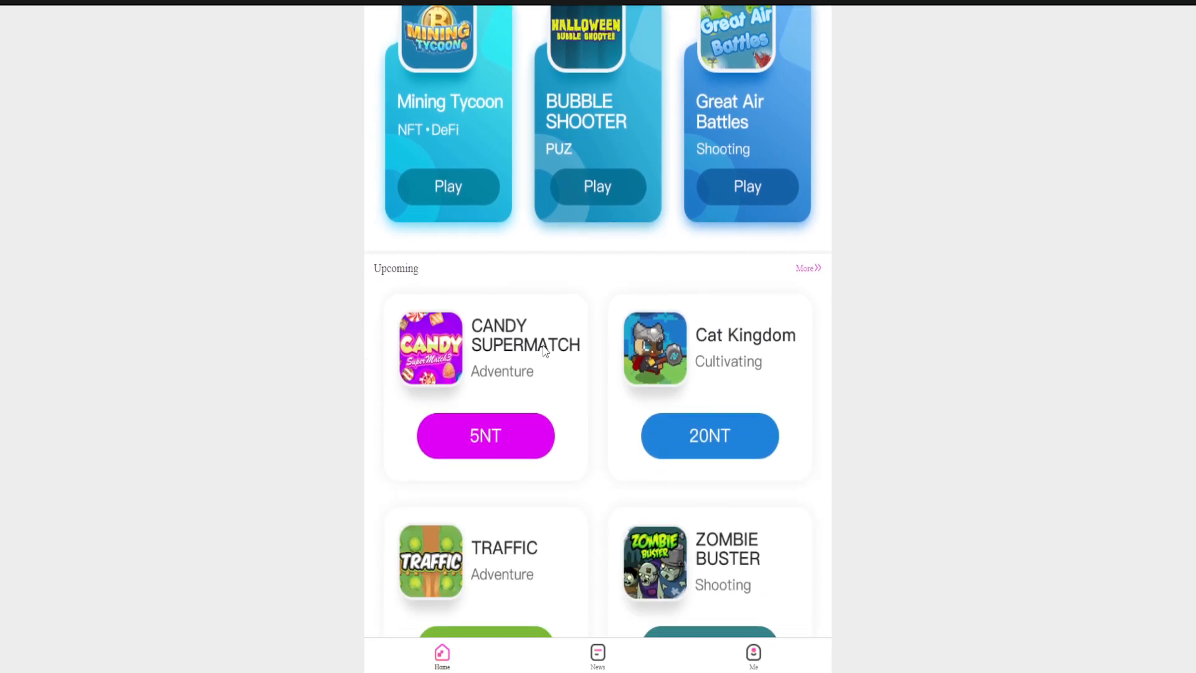
{"action": "mouse_move", "coordinate": [726, 294]}
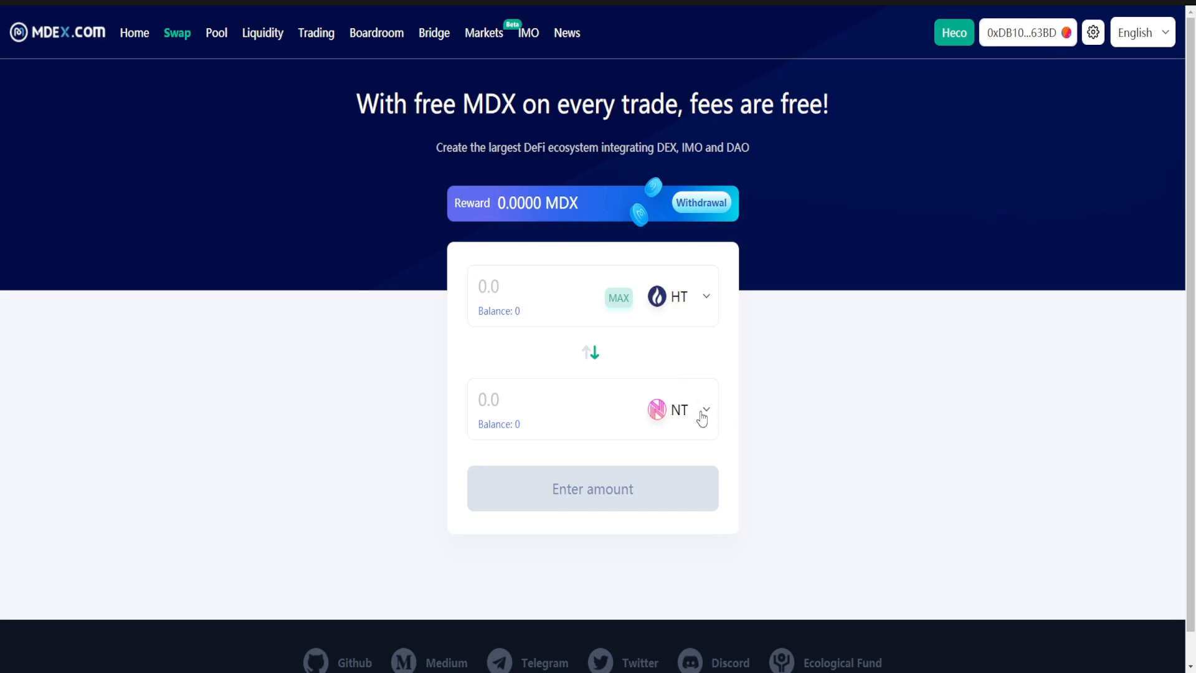
Choose NT as MDEX's output token by searching 'nt' in the token list.
{"action": "left_click", "coordinate": [677, 410]}
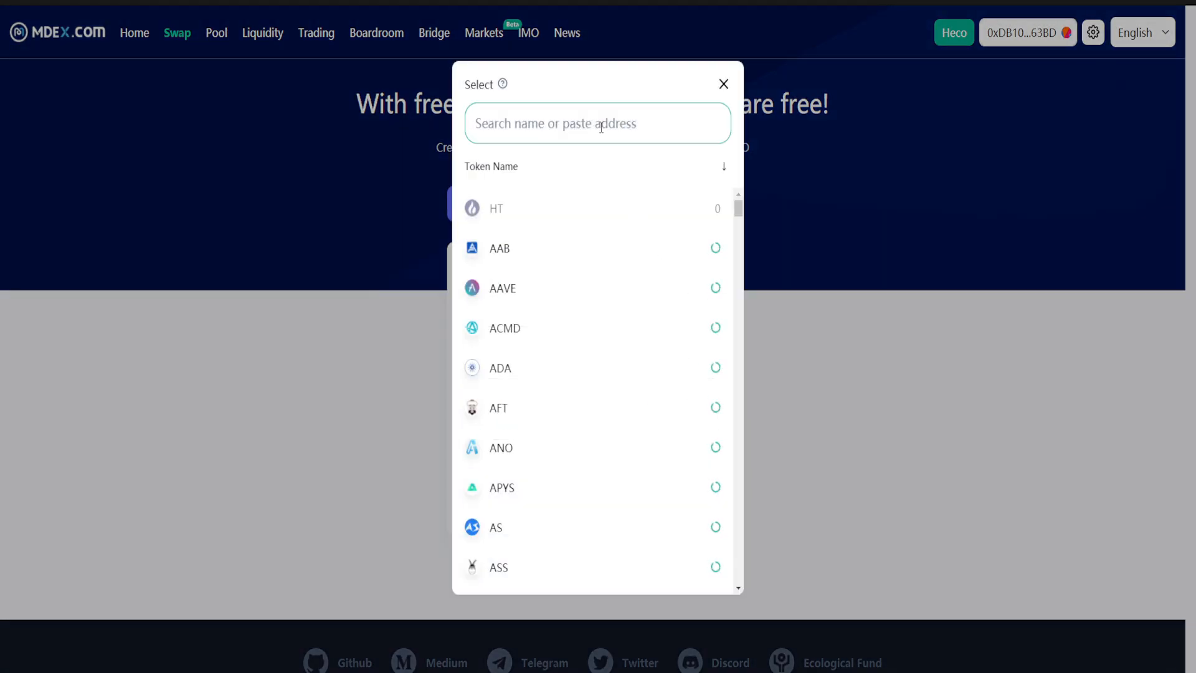
{"action": "type", "text": "nt"}
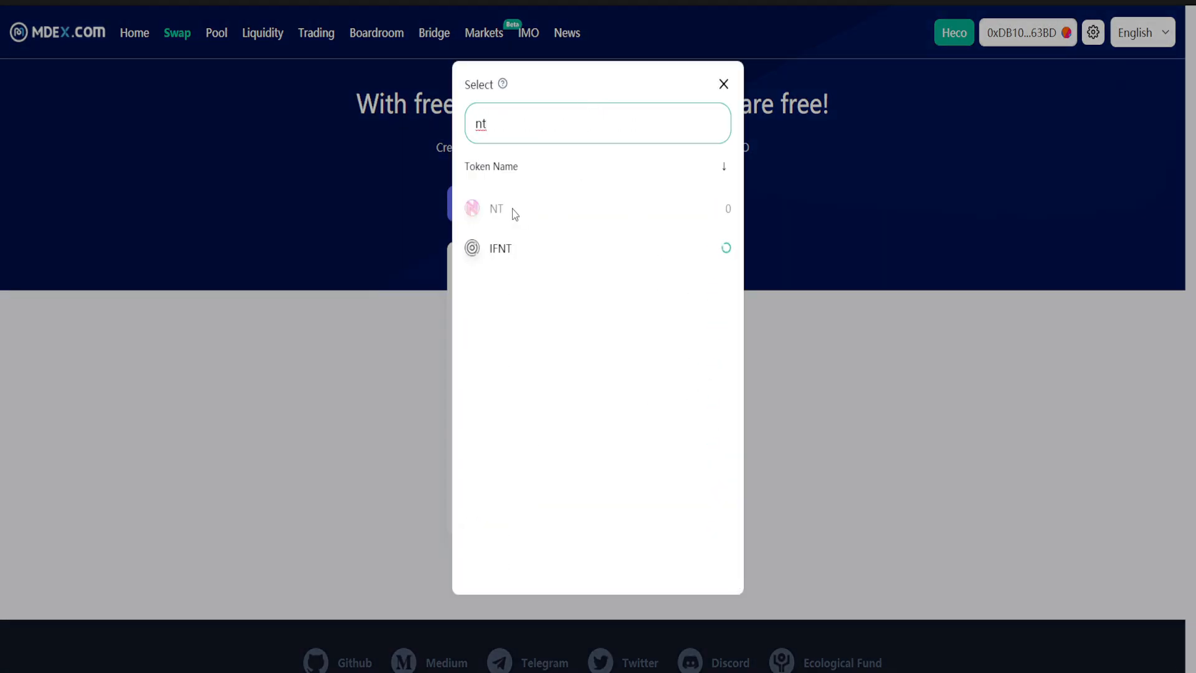
{"action": "left_click", "coordinate": [496, 208]}
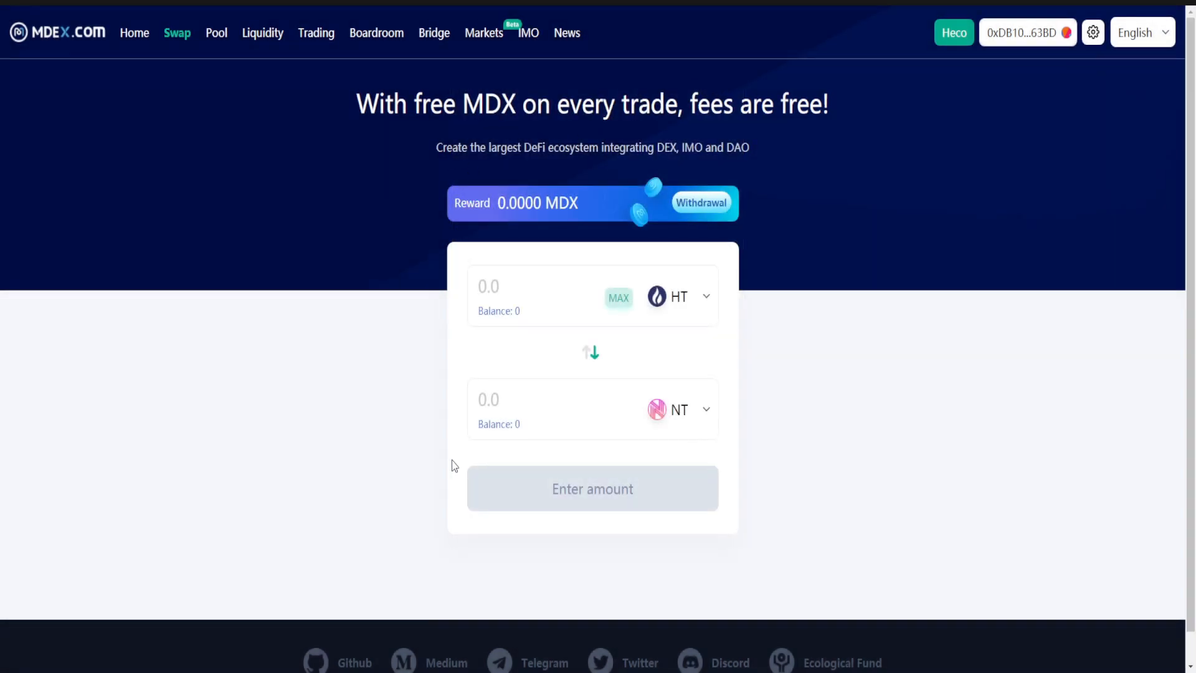
{"action": "mouse_move", "coordinate": [747, 283]}
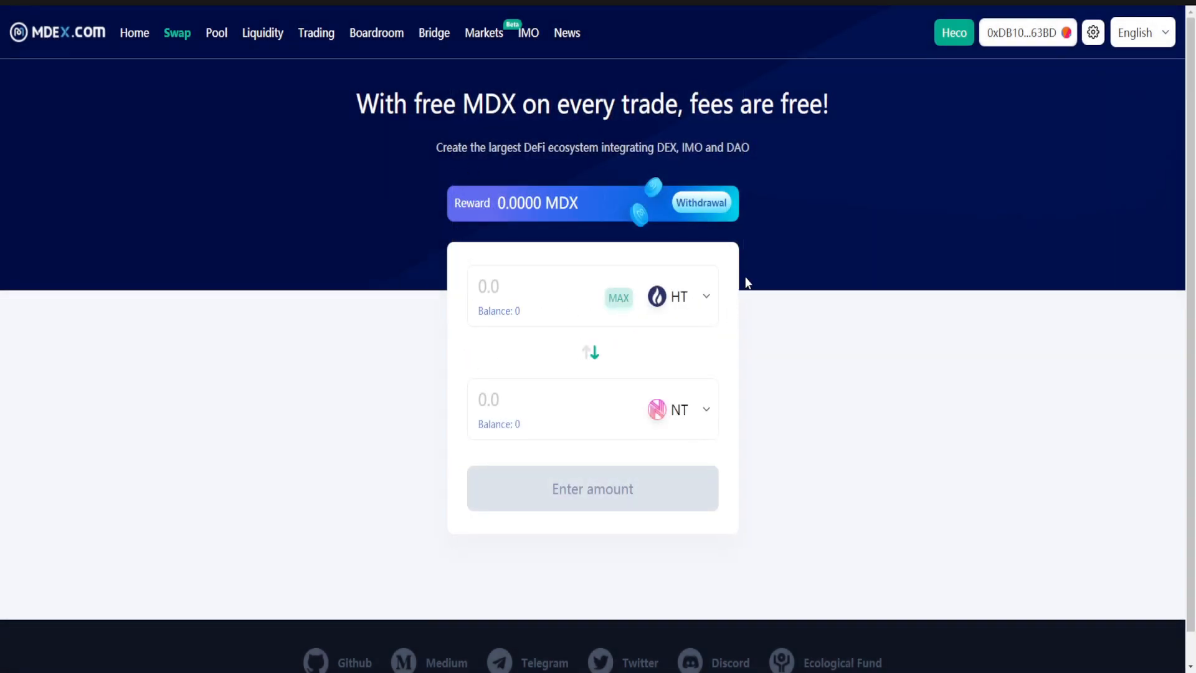
{"action": "mouse_move", "coordinate": [616, 268]}
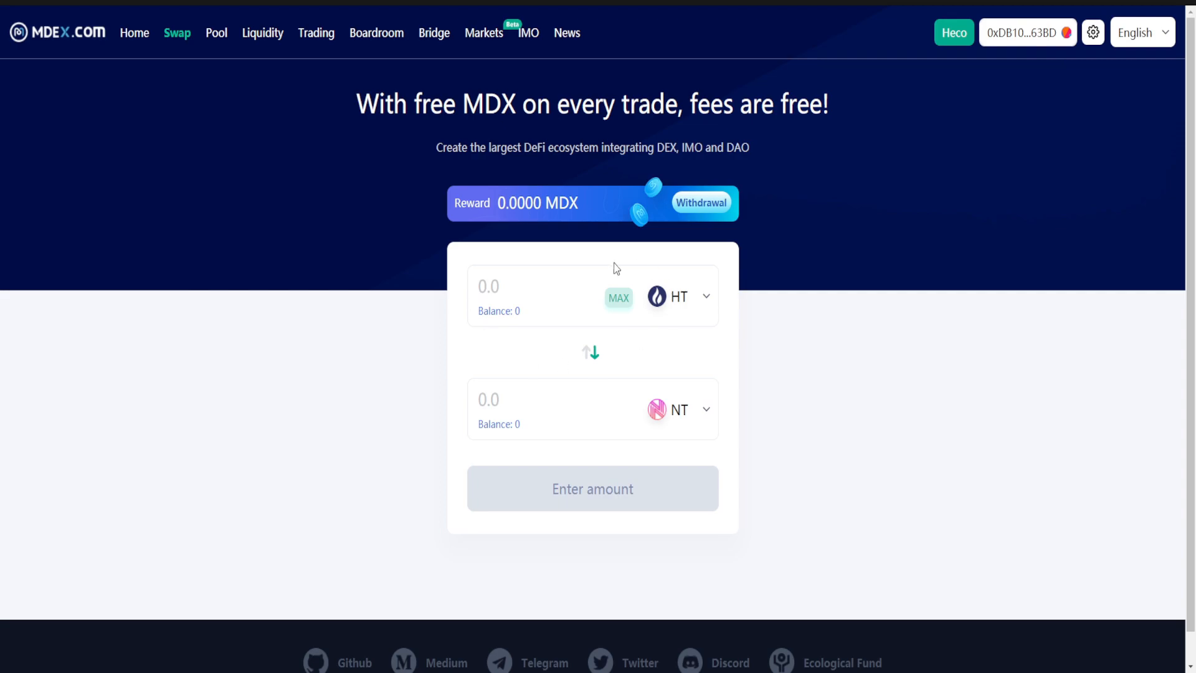
{"action": "mouse_move", "coordinate": [522, 292]}
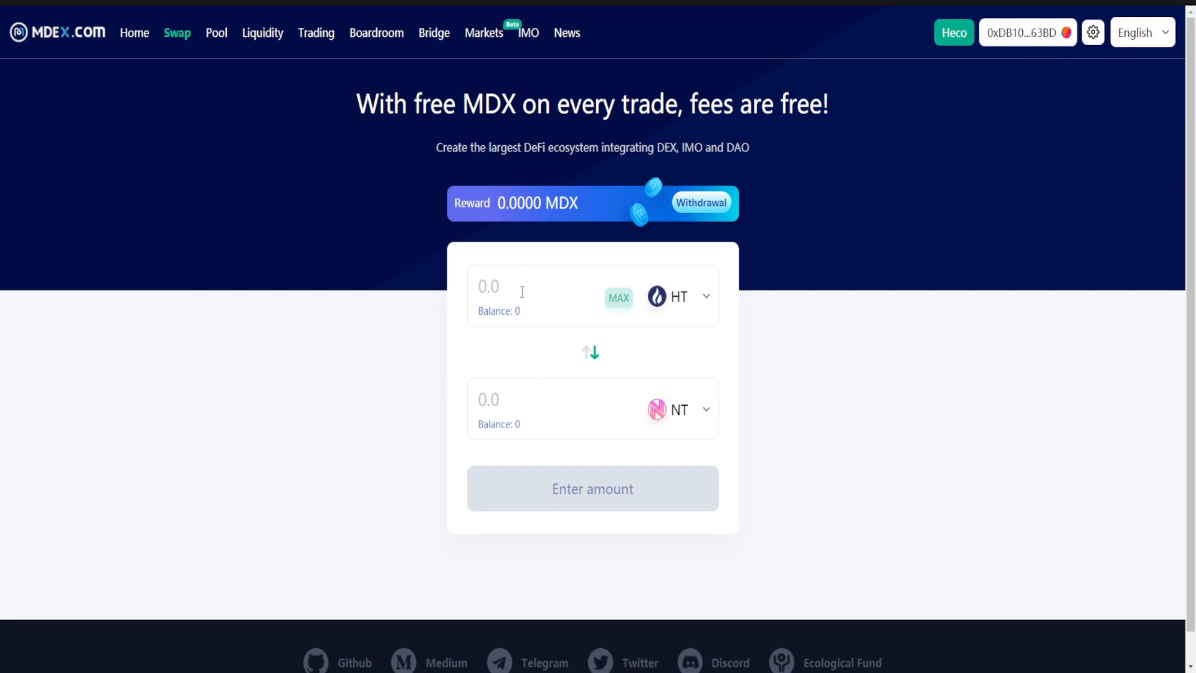
{"action": "mouse_move", "coordinate": [777, 441]}
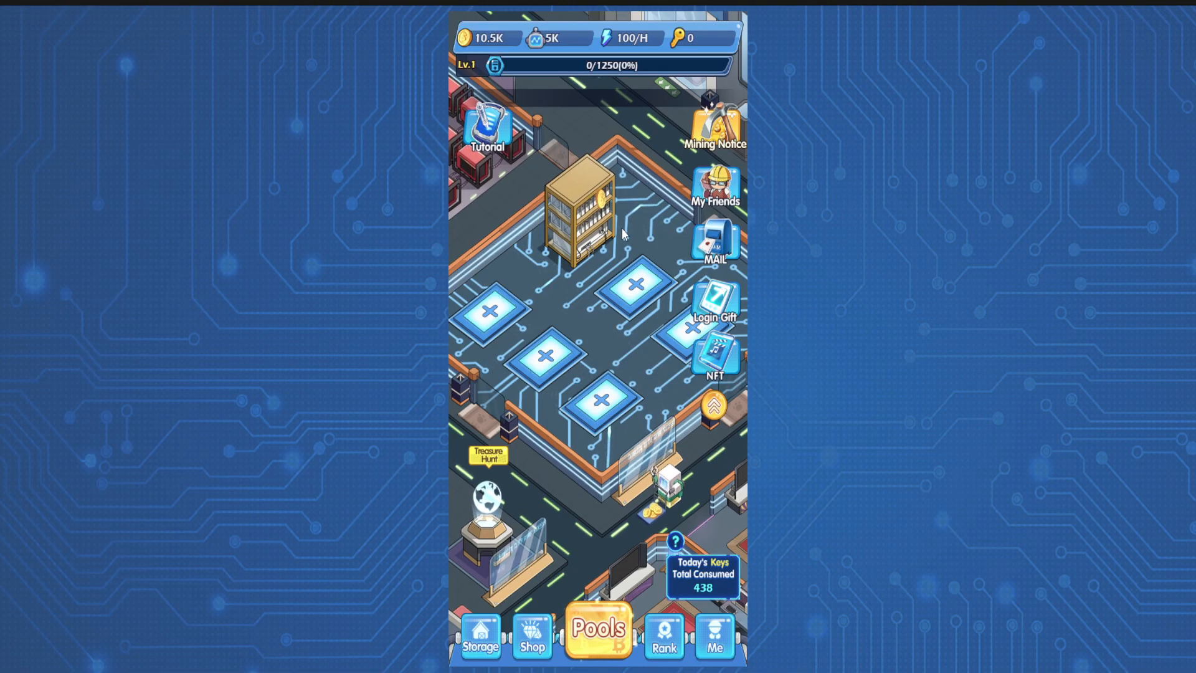
View Mining Tycoon's Pools panel with the Rookies tier USDT and Primary pools.
{"action": "left_click", "coordinate": [598, 630]}
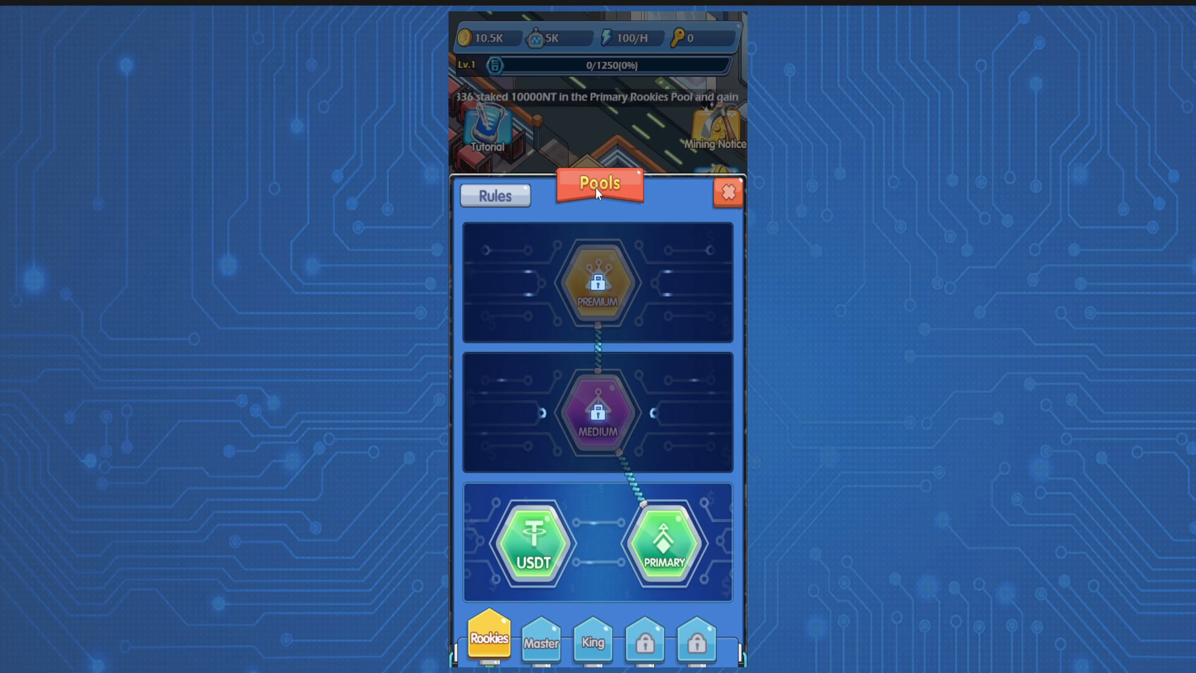
{"action": "left_click", "coordinate": [594, 641]}
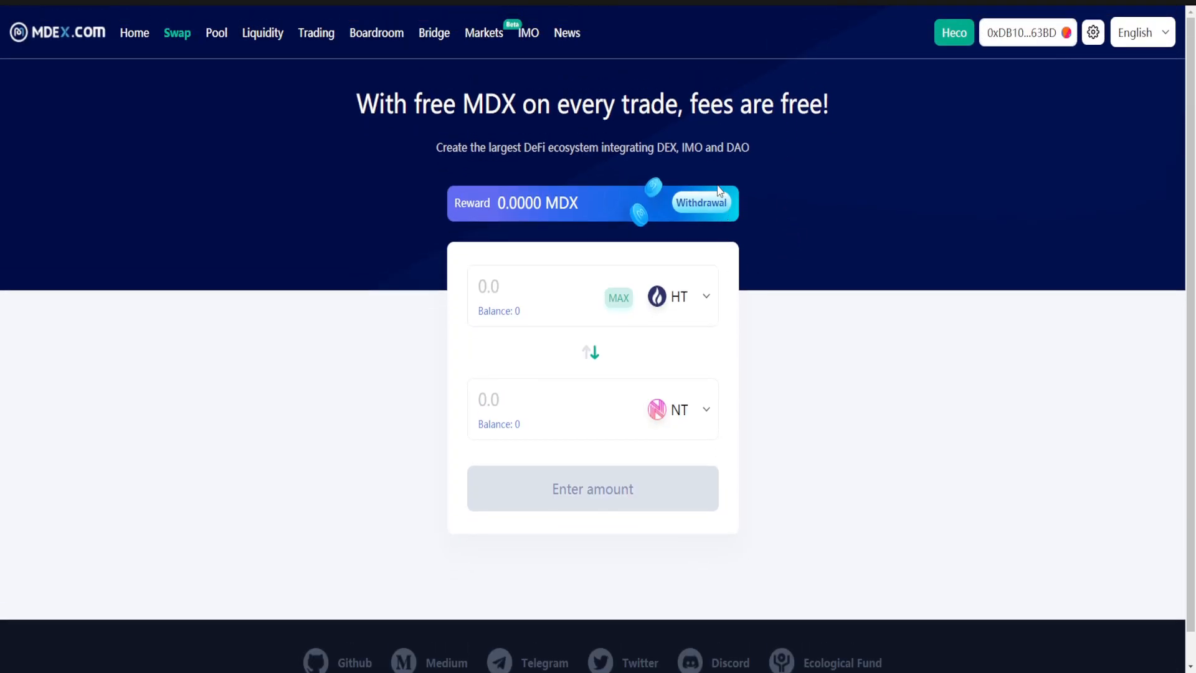
{"action": "scroll", "scroll_direction": "down", "scroll_amount": 3}
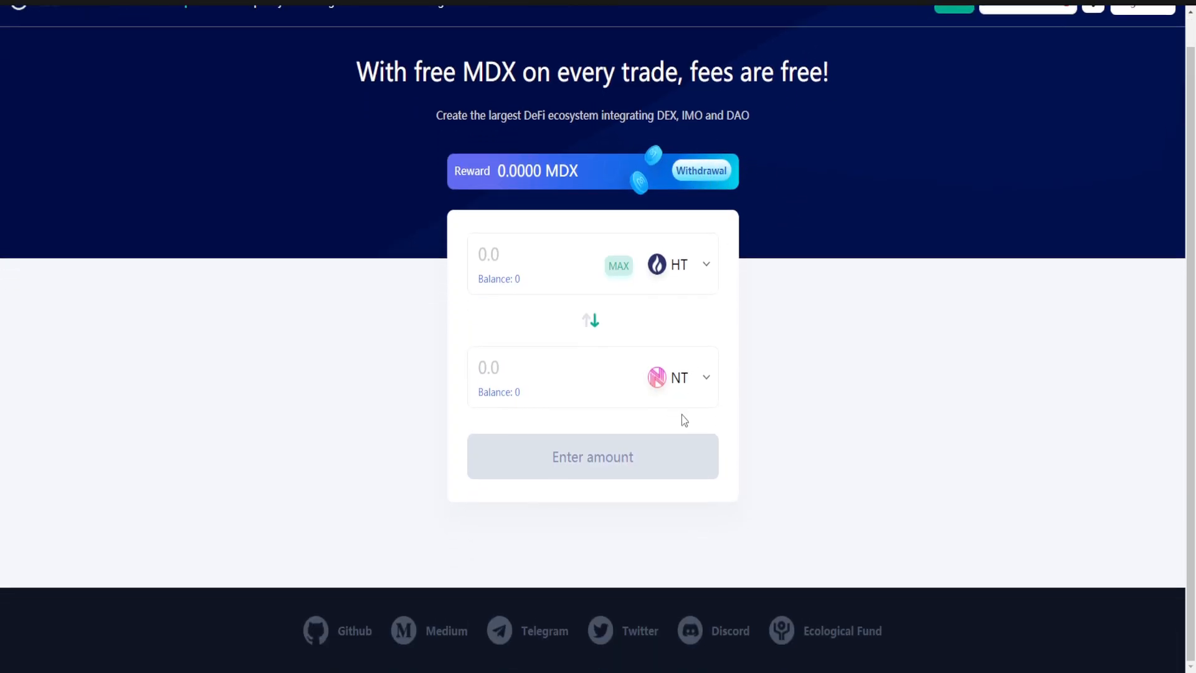
{"action": "scroll", "scroll_direction": "up", "scroll_amount": 3}
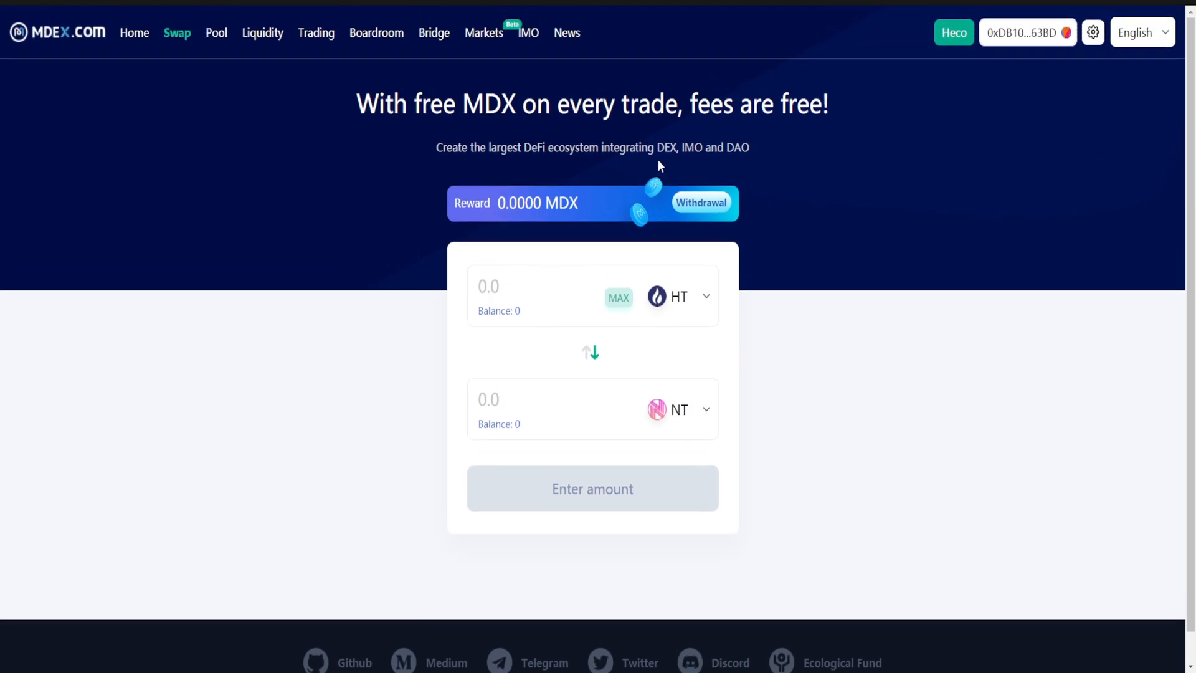
{"action": "mouse_move", "coordinate": [655, 136]}
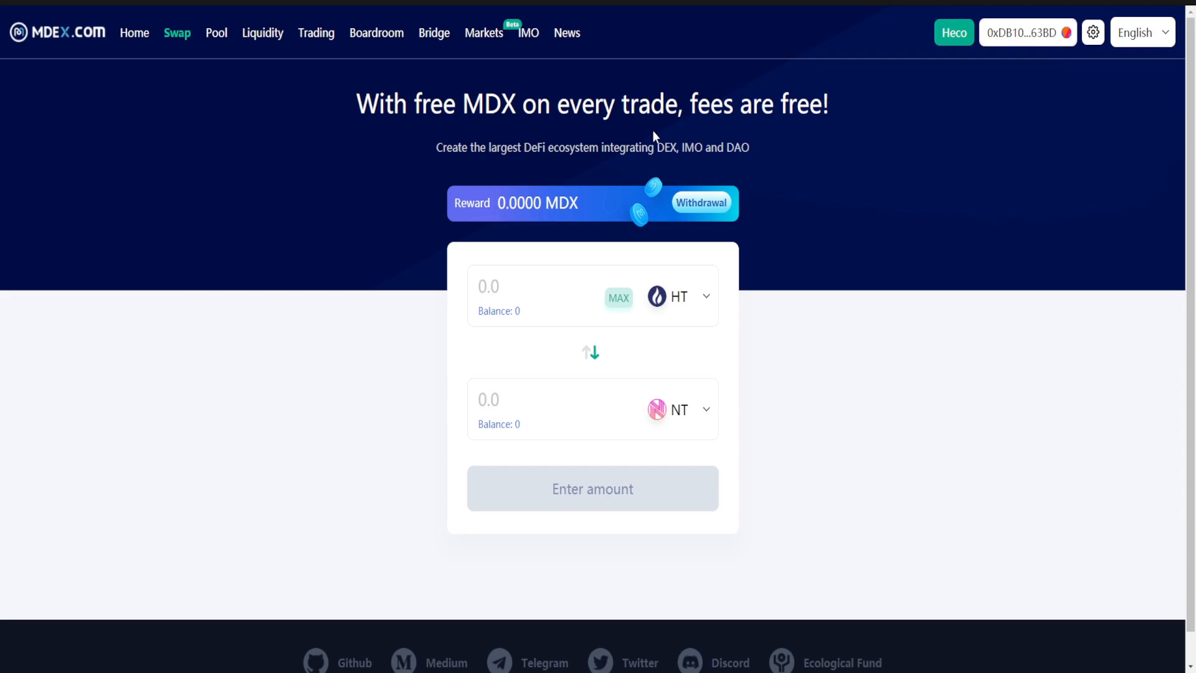
{"action": "mouse_move", "coordinate": [656, 165]}
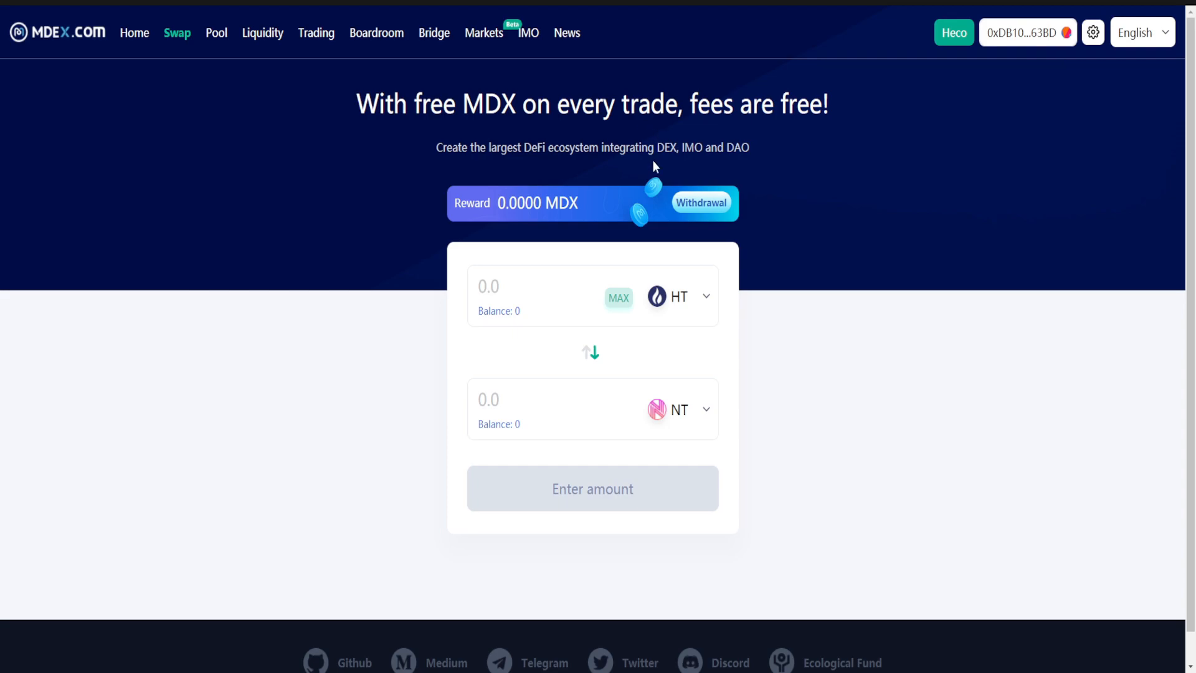